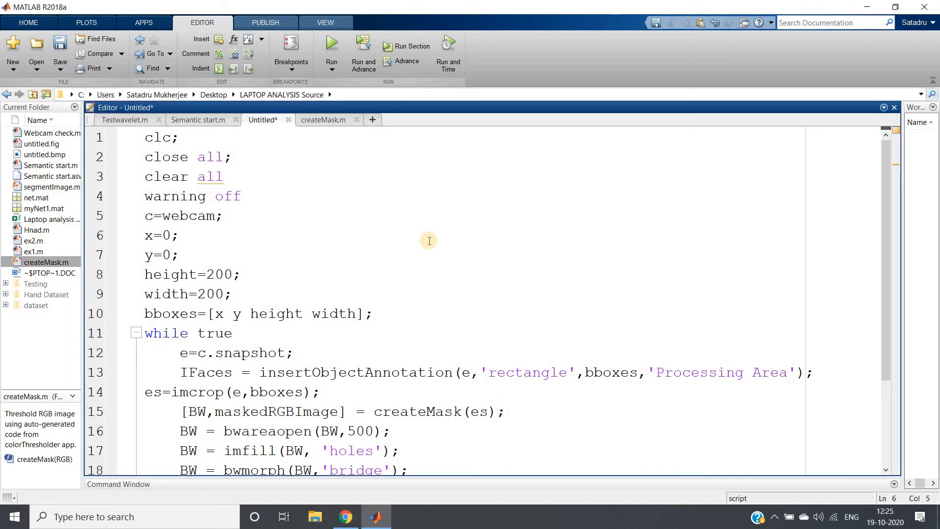
Step: Review the four webcam setup lines at the top of the script
{"action": "left_click", "coordinate": [181, 235]}
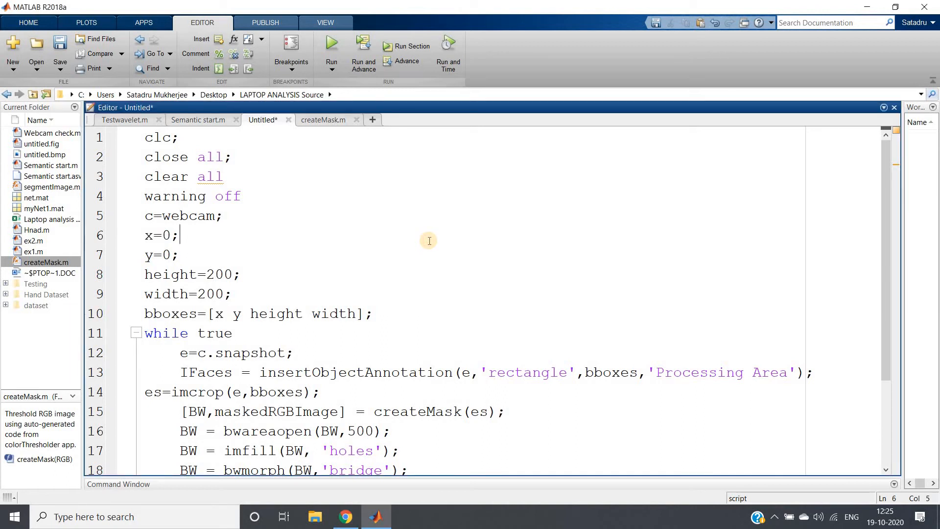
{"action": "mouse_move", "coordinate": [153, 146]}
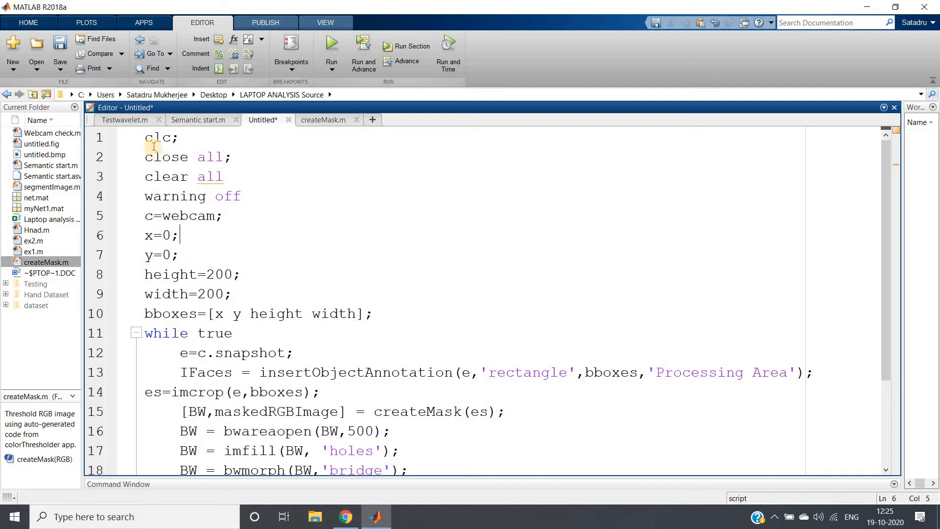
{"action": "left_click_drag", "start_coordinate": [153, 137], "coordinate": [223, 215]}
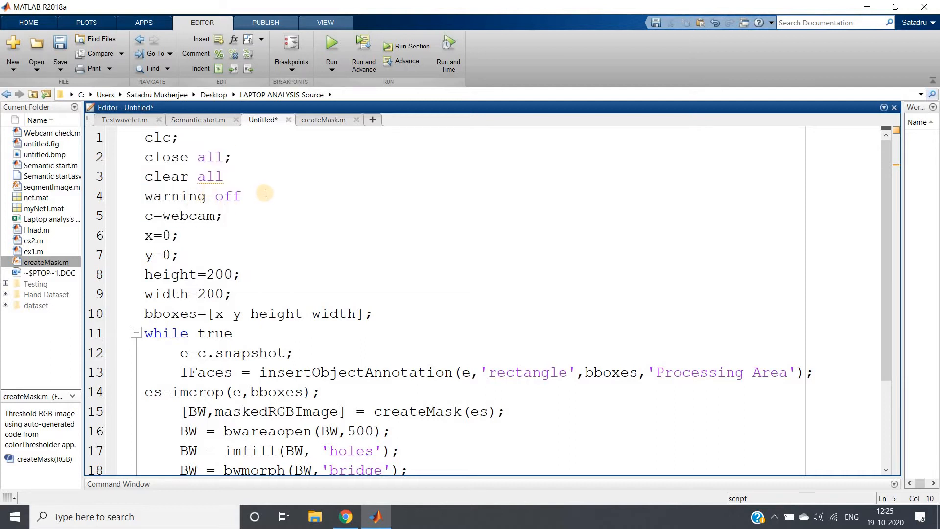
{"action": "left_click", "coordinate": [240, 195]}
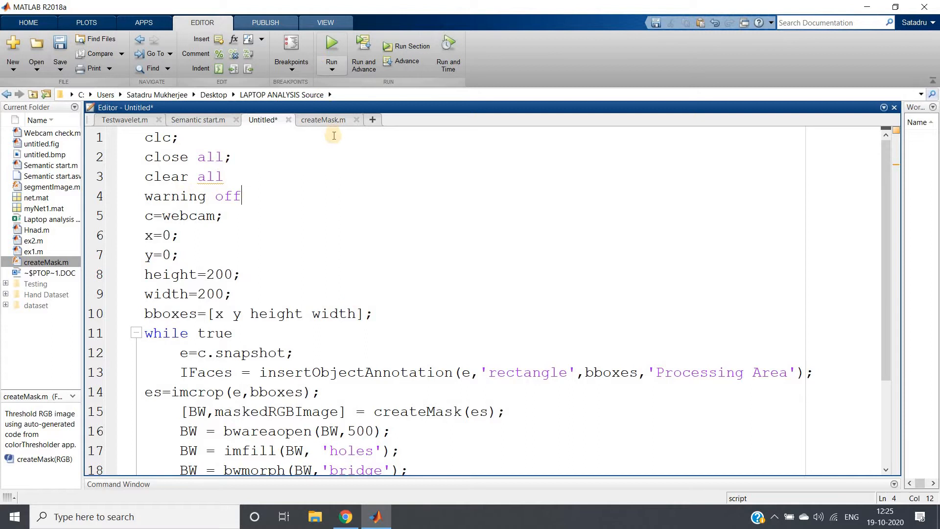
{"action": "mouse_move", "coordinate": [330, 177]}
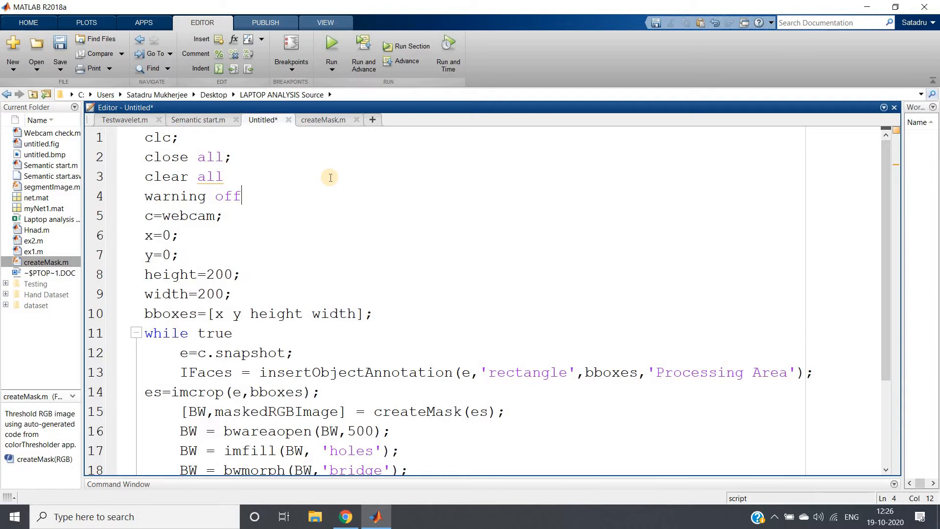
{"action": "mouse_move", "coordinate": [360, 341]}
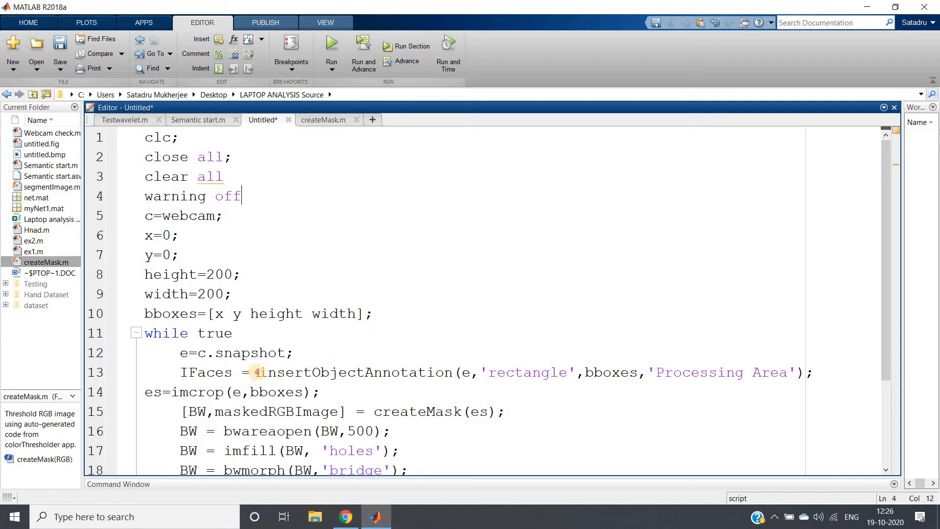
{"action": "double_click", "coordinate": [347, 372]}
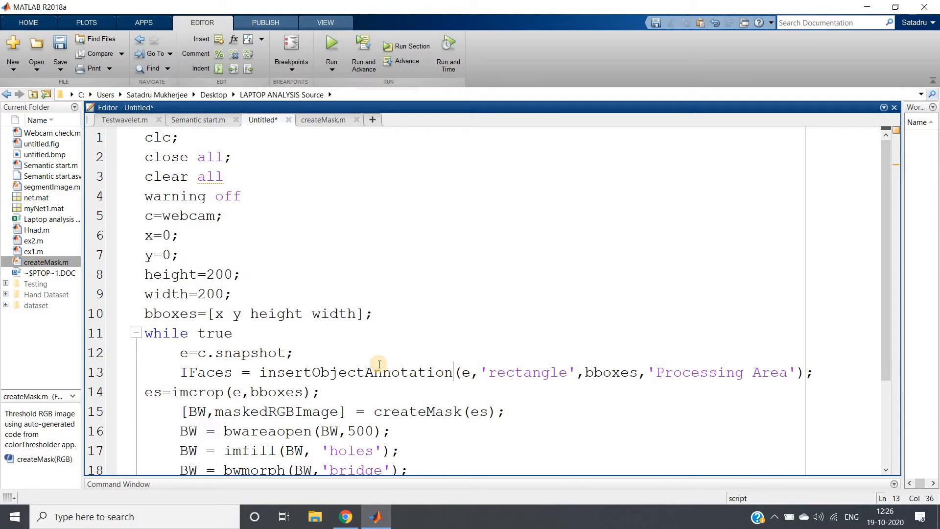
{"action": "left_click", "coordinate": [209, 189]}
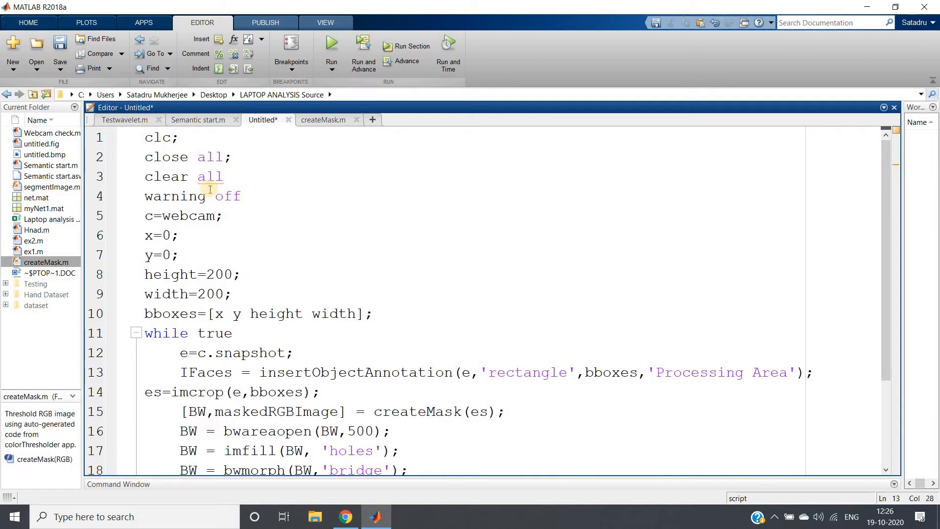
{"action": "scroll", "scroll_direction": "down", "scroll_amount": 3}
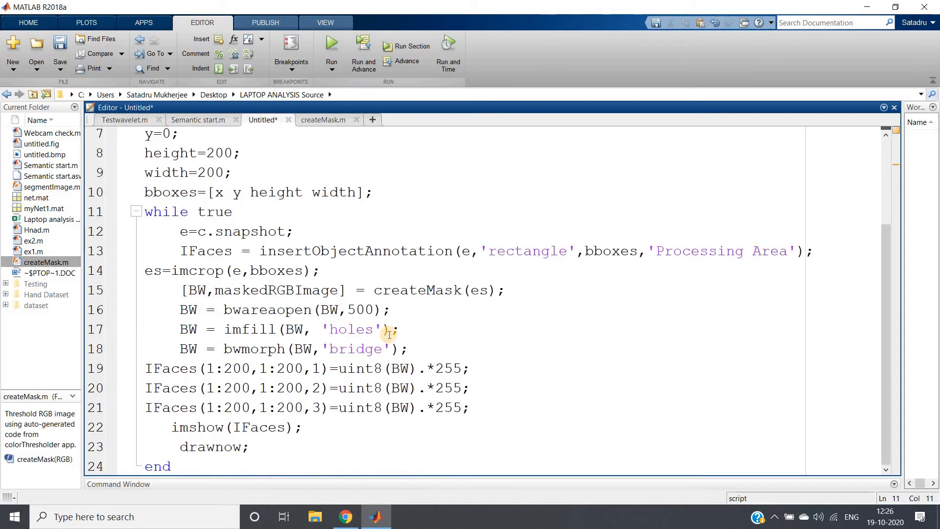
{"action": "scroll", "scroll_direction": "up", "scroll_amount": 3}
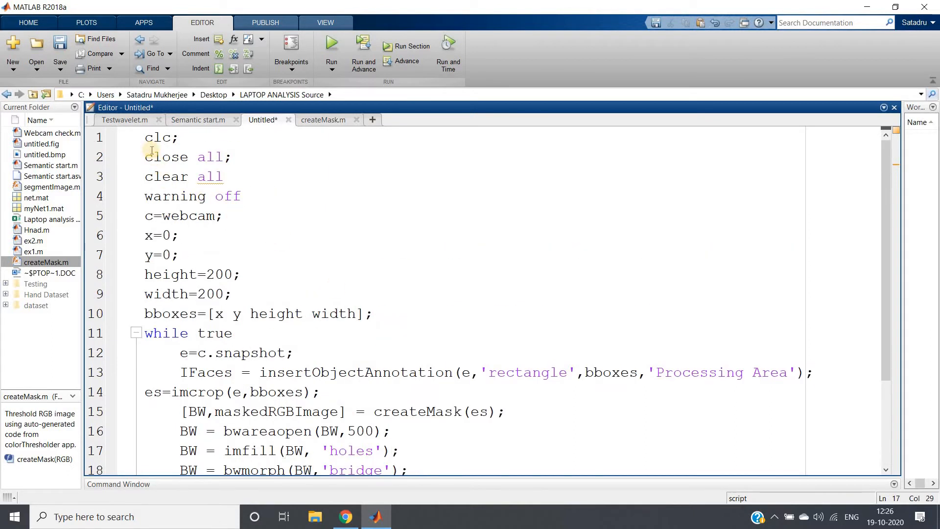
{"action": "left_click_drag", "start_coordinate": [144, 137], "coordinate": [240, 196]}
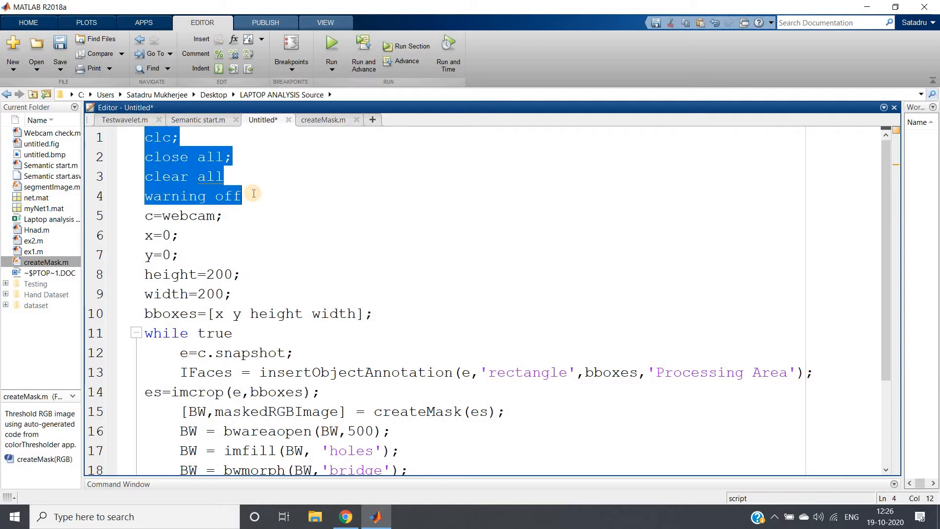
{"action": "left_click", "coordinate": [150, 216]}
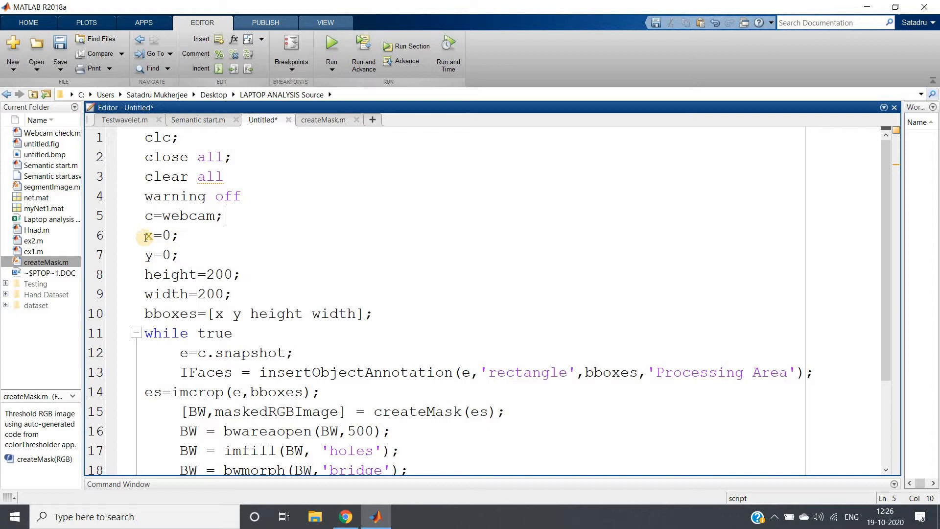
{"action": "left_click", "coordinate": [234, 294]}
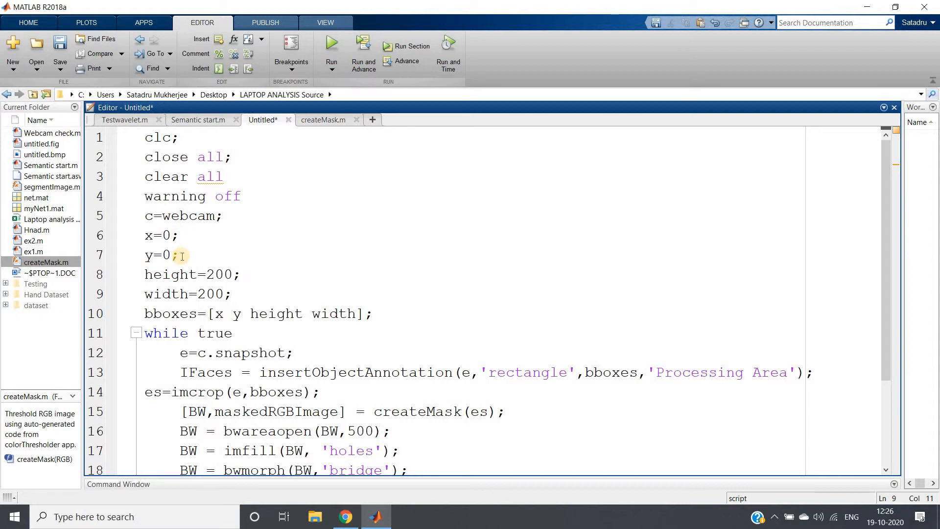
Step: Inspect the 200 by 200 box height and width and the bboxes variable usages
{"action": "double_click", "coordinate": [219, 275]}
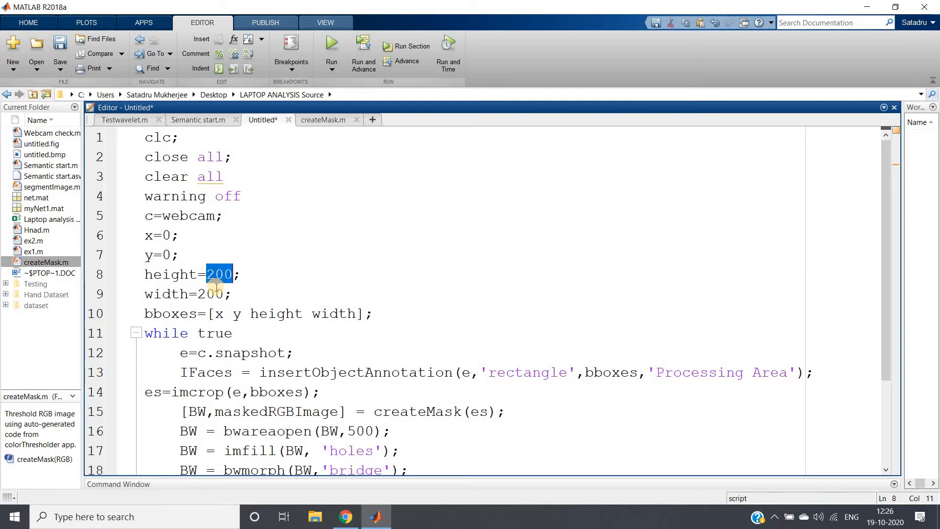
{"action": "double_click", "coordinate": [210, 294]}
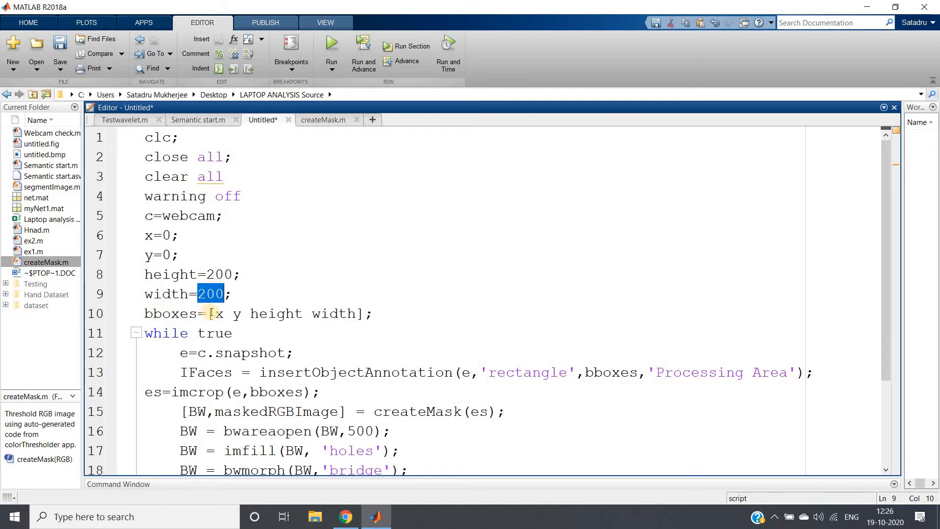
{"action": "double_click", "coordinate": [170, 313]}
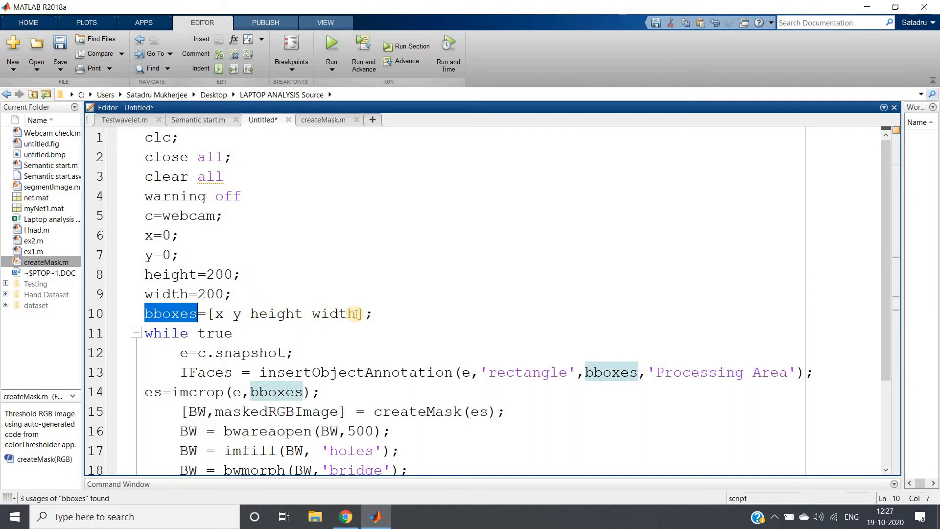
{"action": "double_click", "coordinate": [334, 313]}
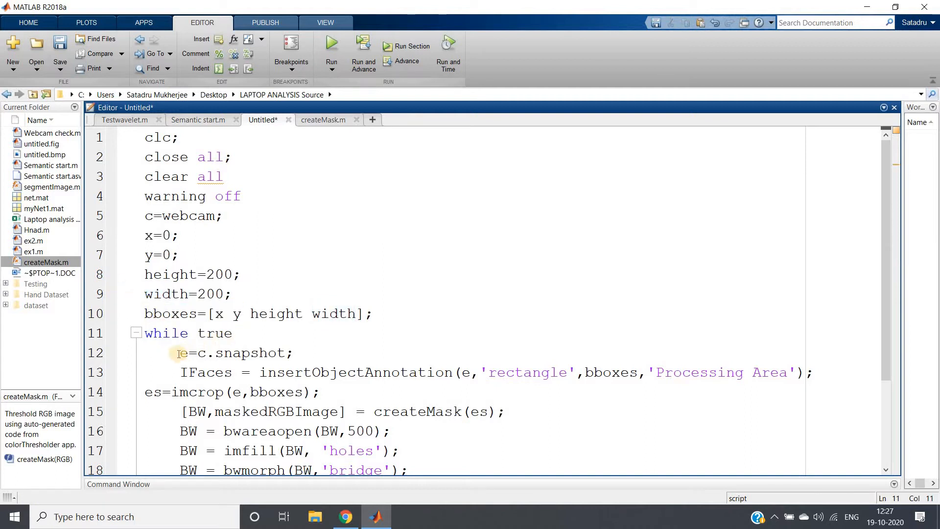
{"action": "left_click", "coordinate": [292, 352]}
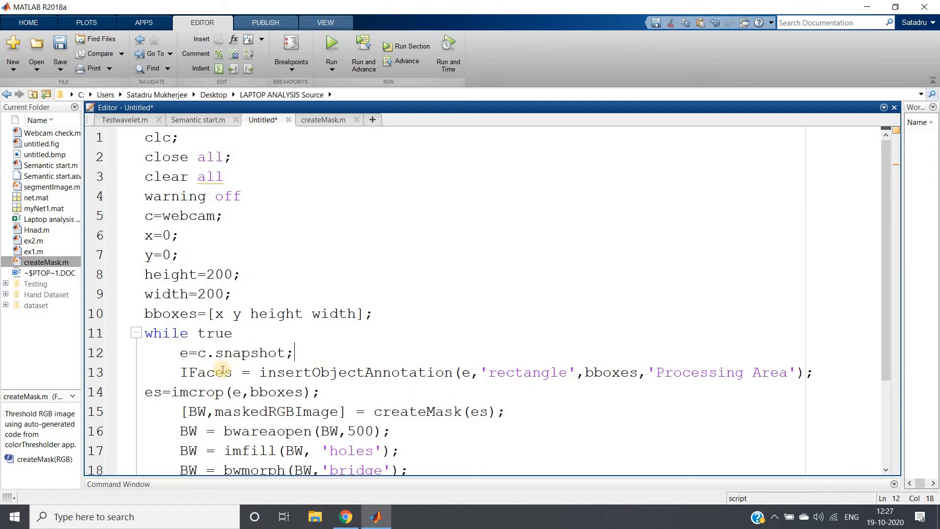
Step: Walk through the IFaces insertObjectAnnotation line that draws the Processing Area box
{"action": "double_click", "coordinate": [204, 372]}
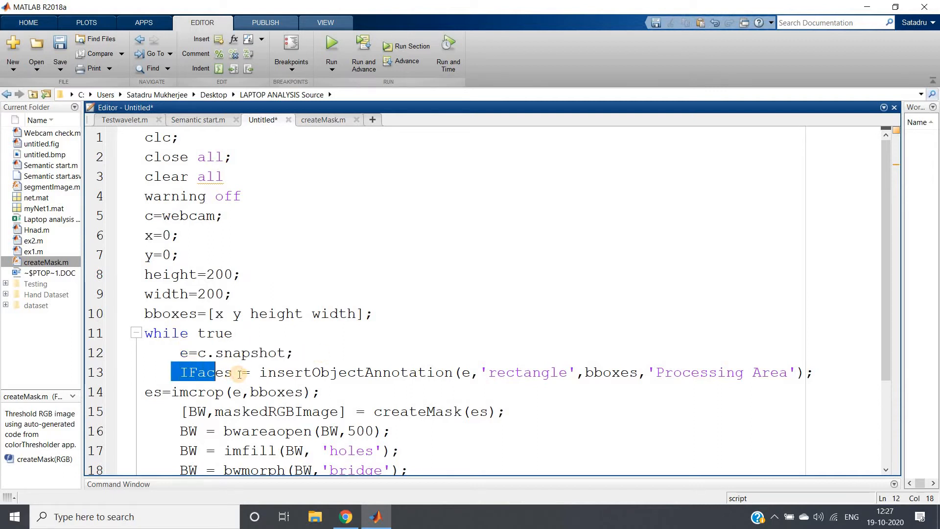
{"action": "double_click", "coordinate": [336, 372]}
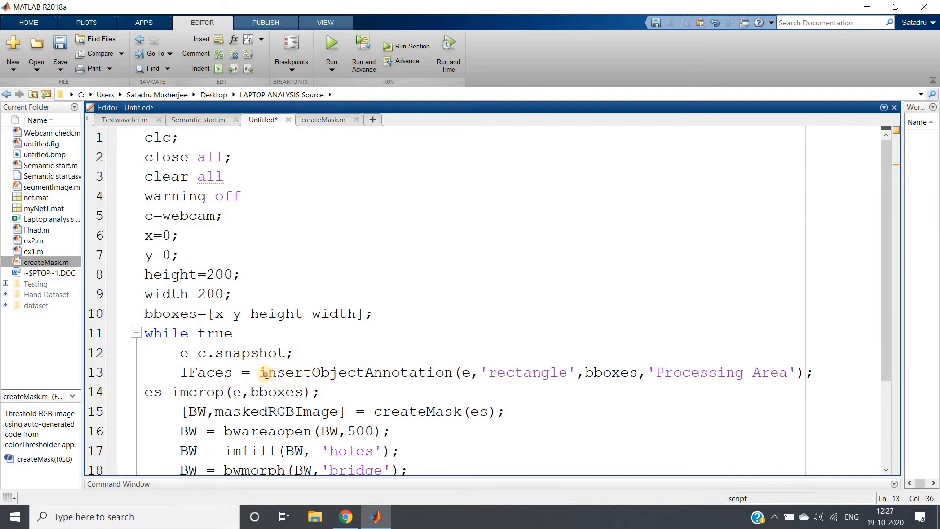
{"action": "double_click", "coordinate": [355, 372]}
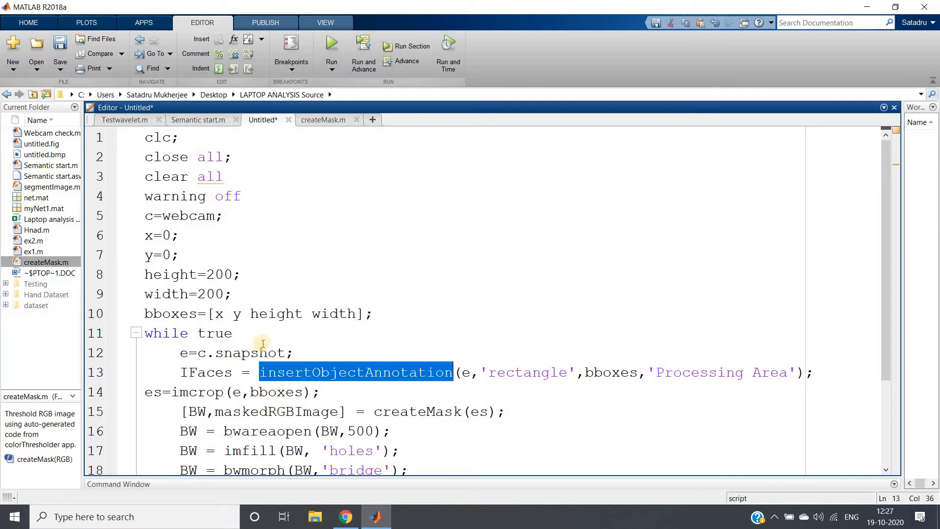
{"action": "mouse_move", "coordinate": [400, 412]}
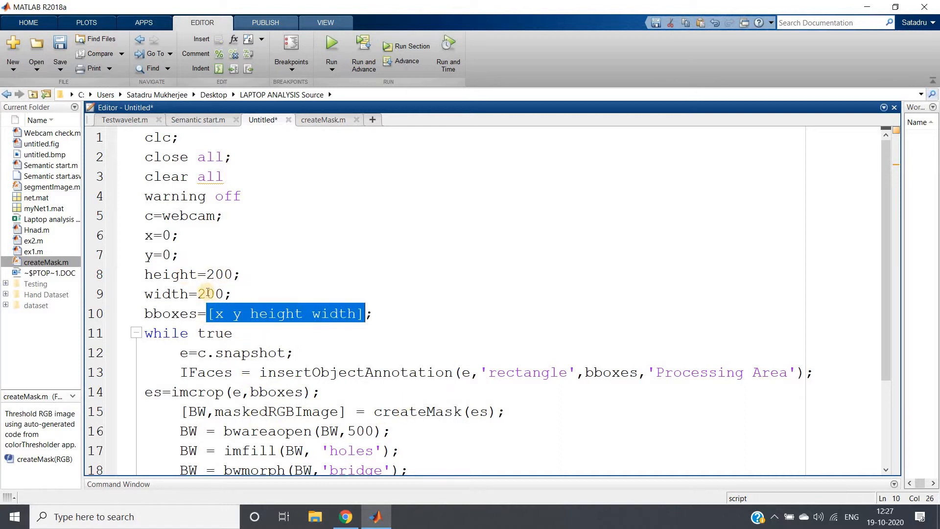
{"action": "left_click", "coordinate": [465, 372]}
{"action": "type", "text": ","}
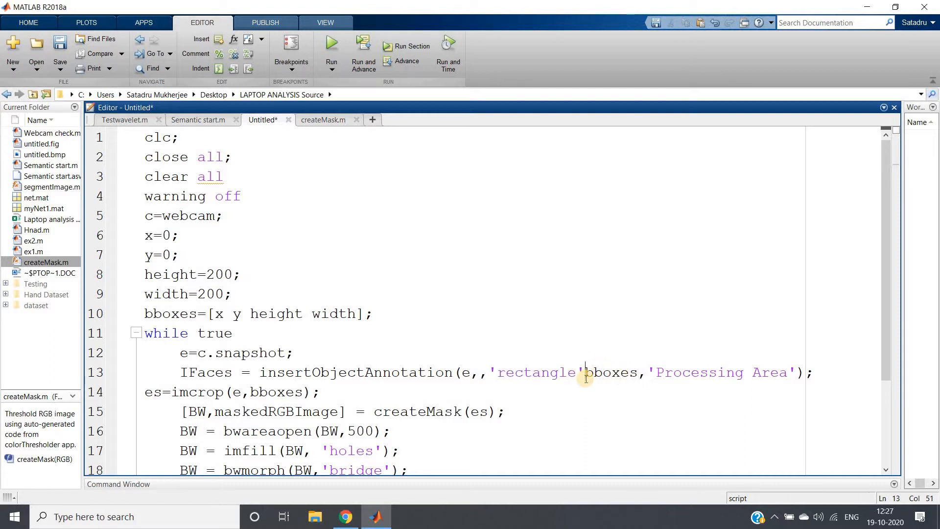
{"action": "double_click", "coordinate": [605, 372]}
{"action": "type", "text": ","}
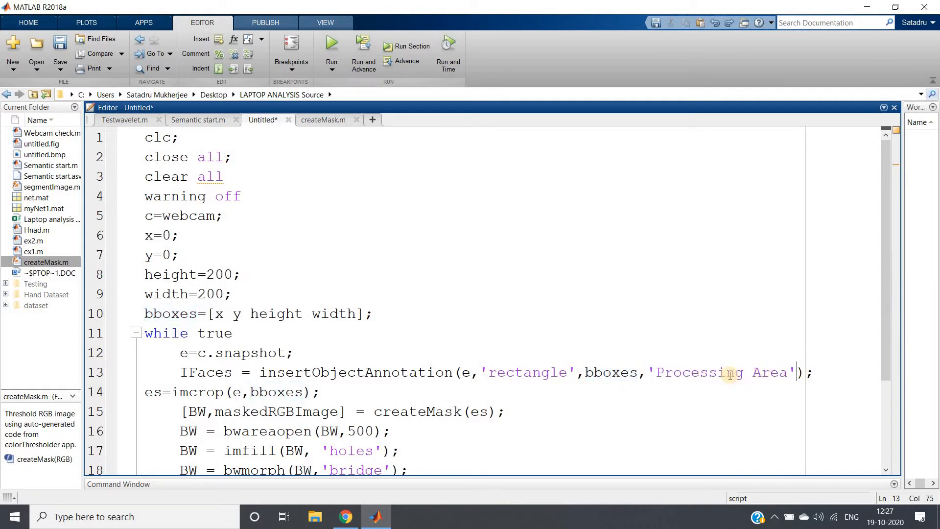
{"action": "left_click", "coordinate": [726, 372]}
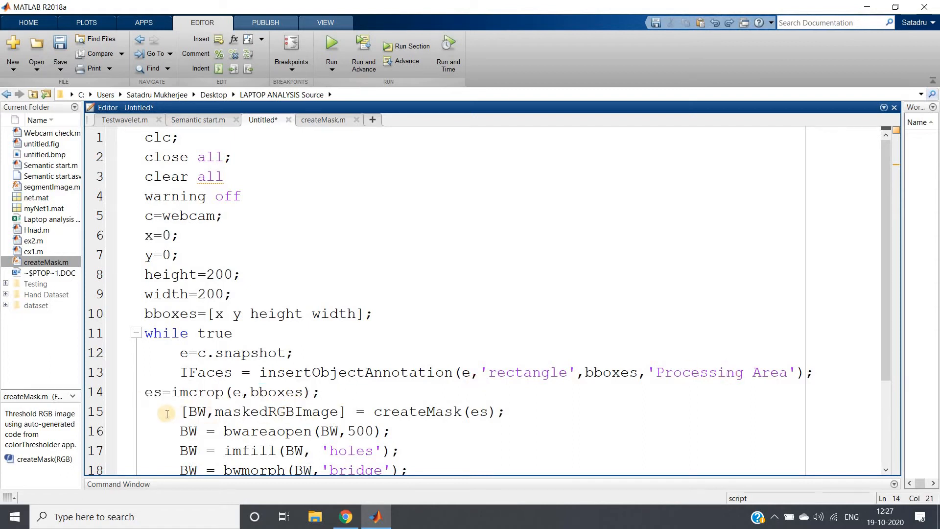
Step: Highlight the createMask call, its BW output and the bwareaopen mask clean-up lines
{"action": "triple_click", "coordinate": [324, 412]}
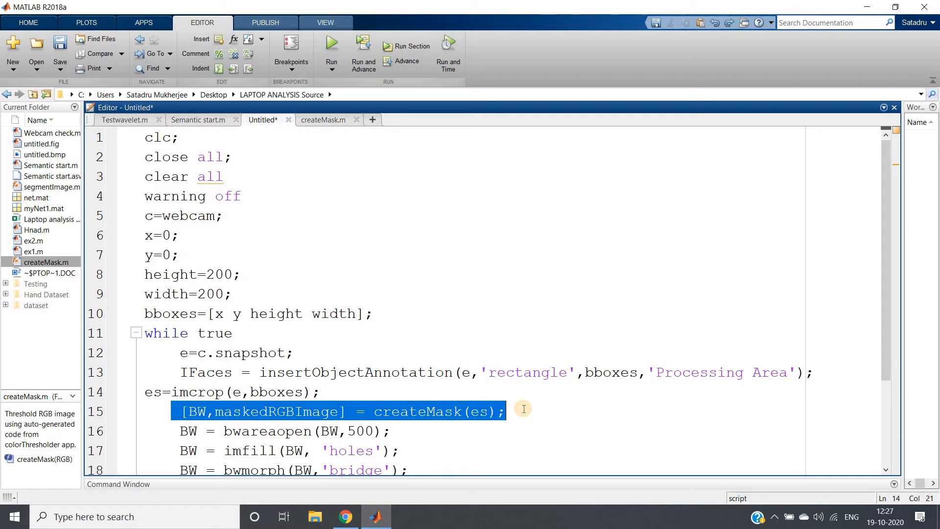
{"action": "mouse_move", "coordinate": [437, 410]}
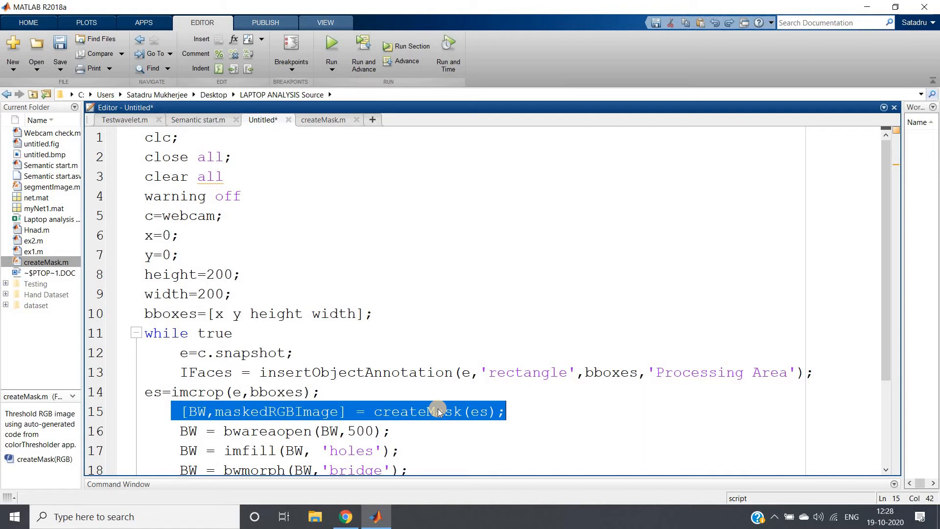
{"action": "mouse_move", "coordinate": [408, 410]}
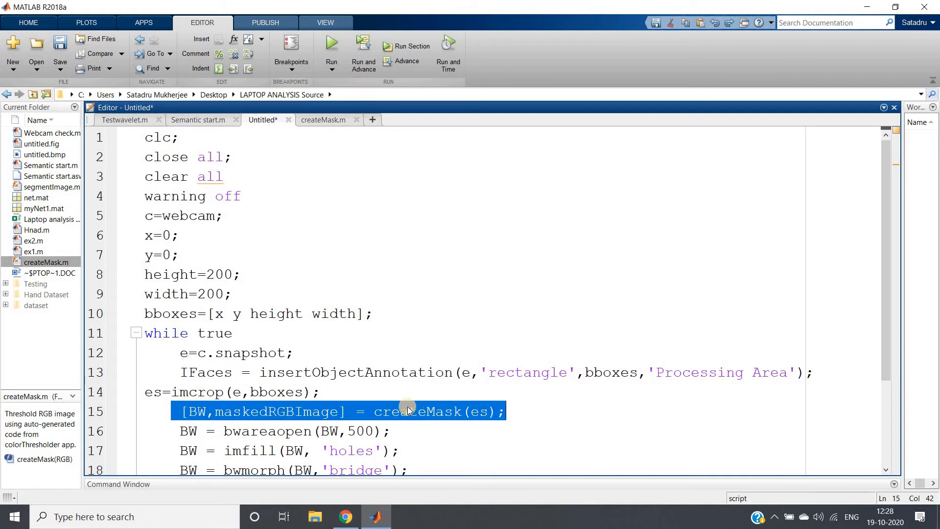
{"action": "mouse_move", "coordinate": [438, 411]}
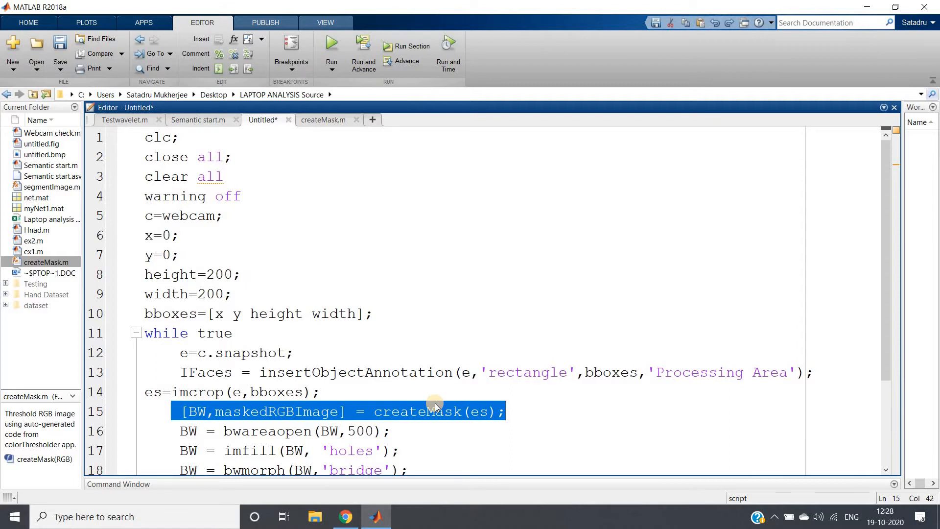
{"action": "left_click", "coordinate": [431, 411]}
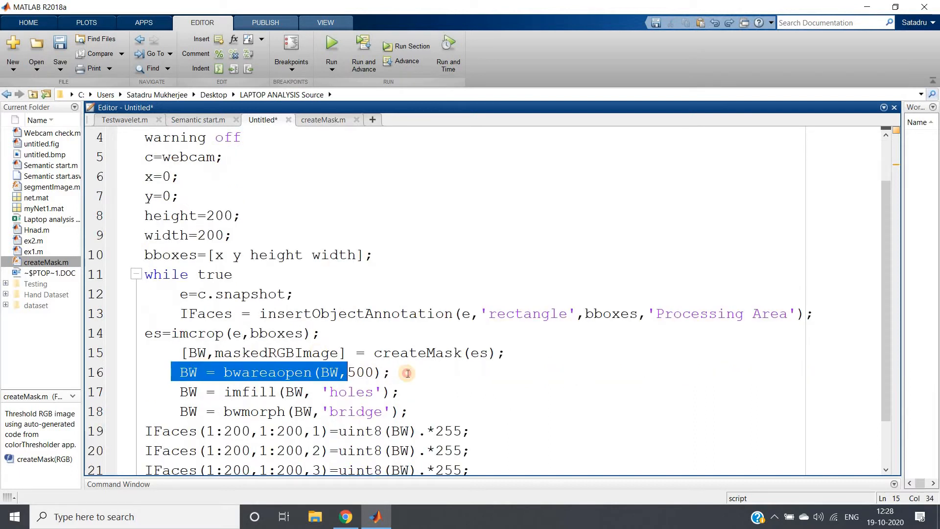
{"action": "left_click", "coordinate": [195, 352]}
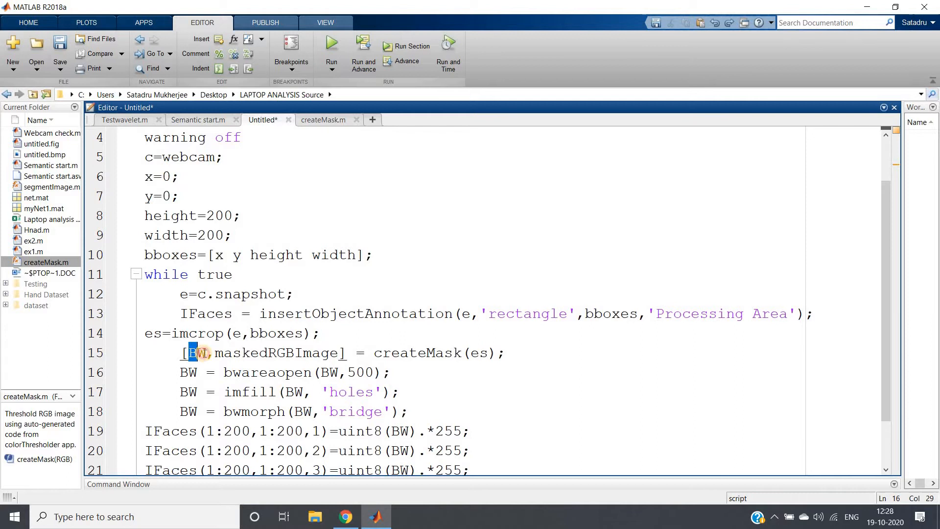
{"action": "double_click", "coordinate": [412, 354]}
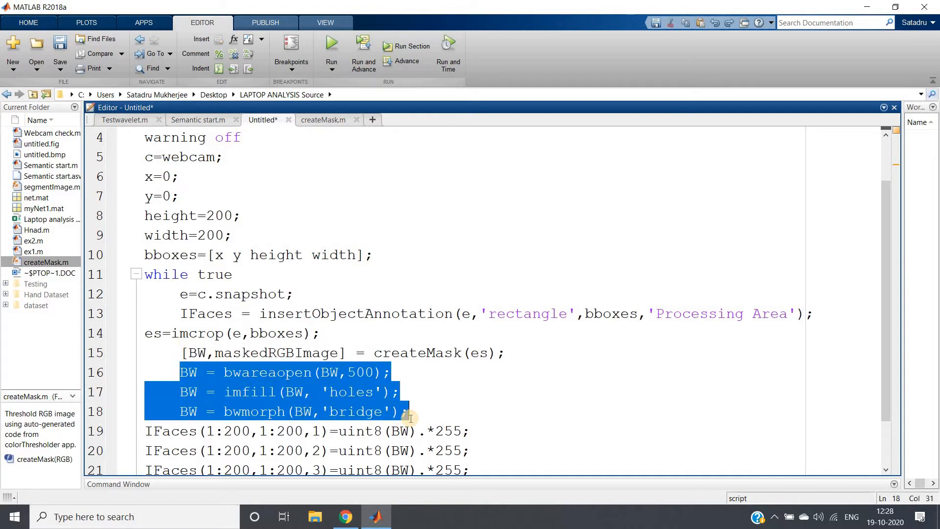
{"action": "left_click", "coordinate": [321, 333]}
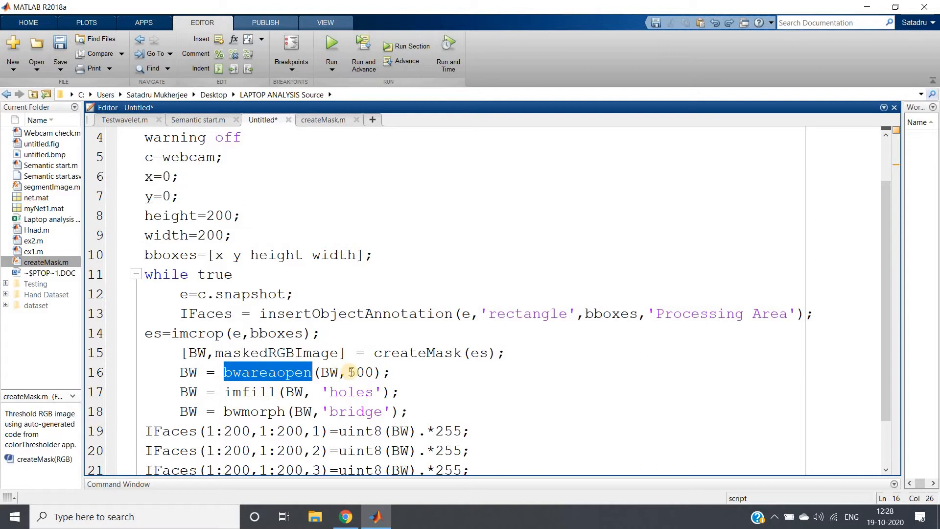
{"action": "double_click", "coordinate": [358, 372]}
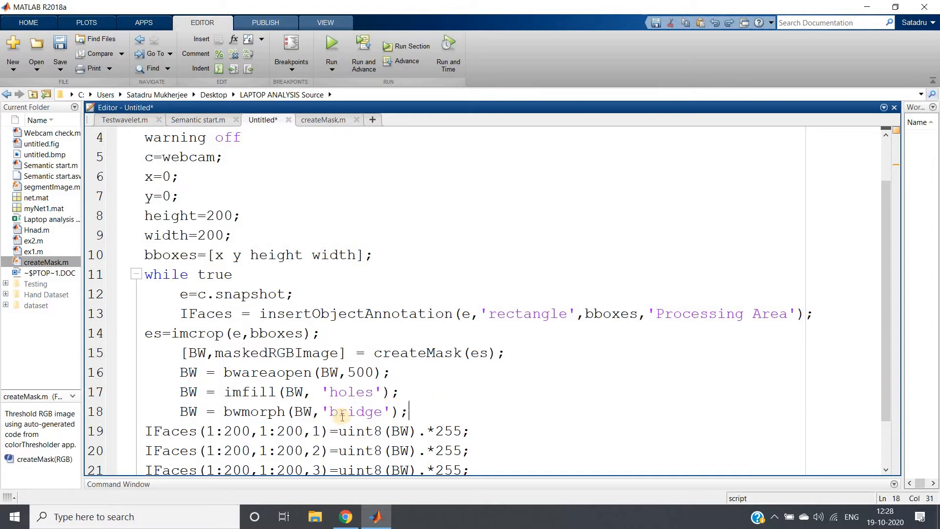
Step: Trace every BW use, the uint8(BW) conversion on line 19 and the index ranges on line 20
{"action": "scroll", "scroll_direction": "down", "scroll_amount": 3}
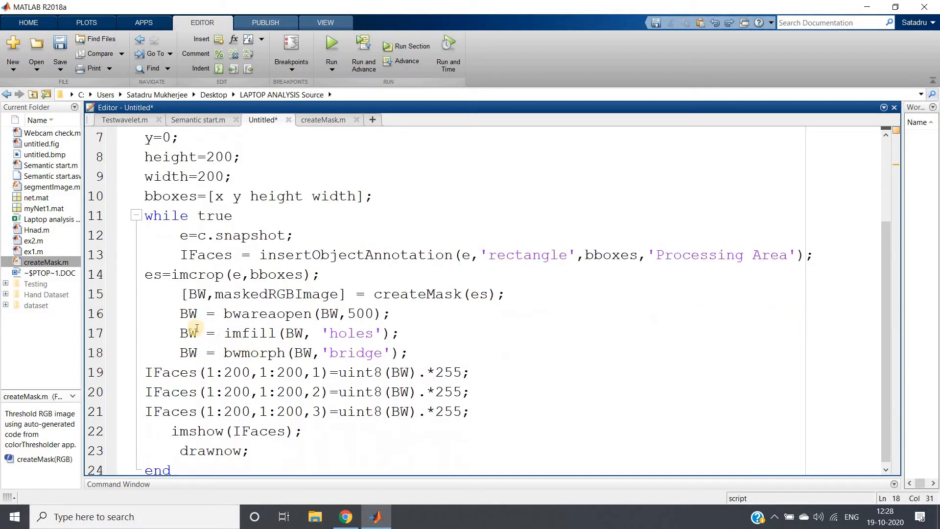
{"action": "double_click", "coordinate": [188, 313]}
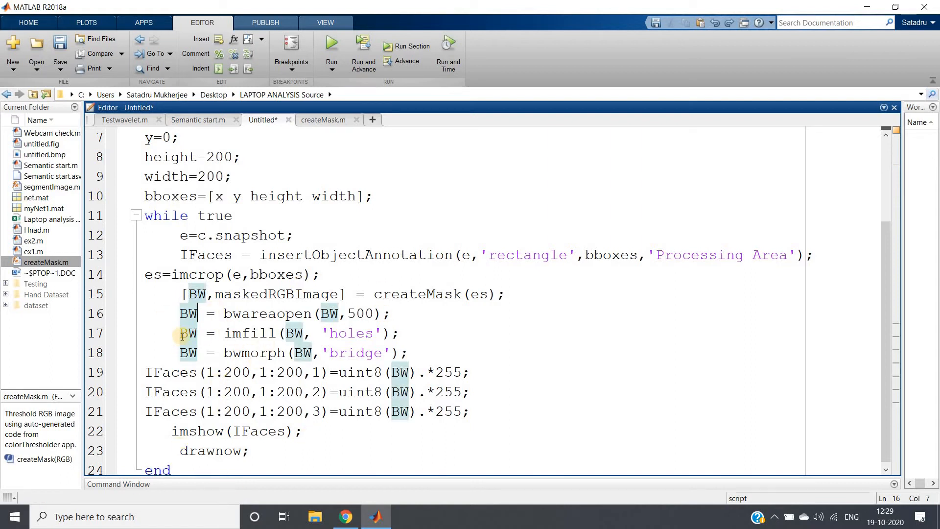
{"action": "mouse_move", "coordinate": [605, 255]}
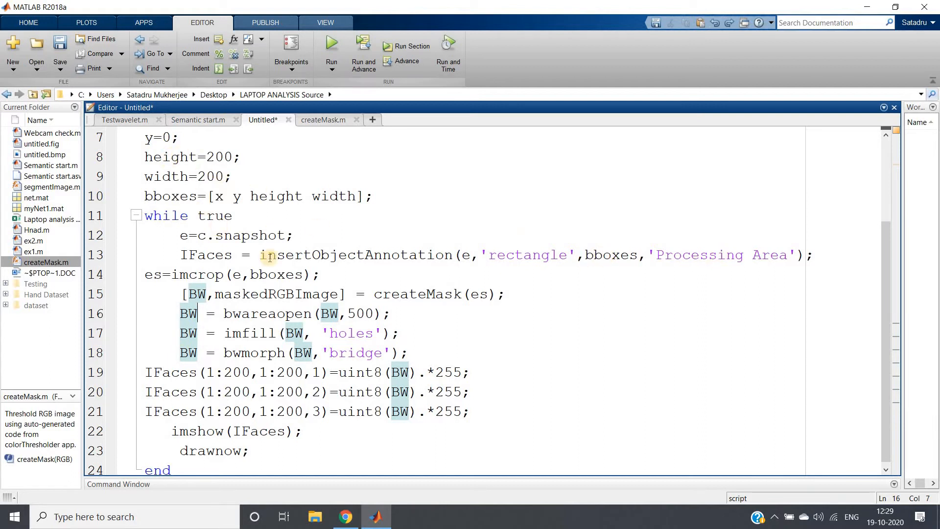
{"action": "mouse_move", "coordinate": [330, 378]}
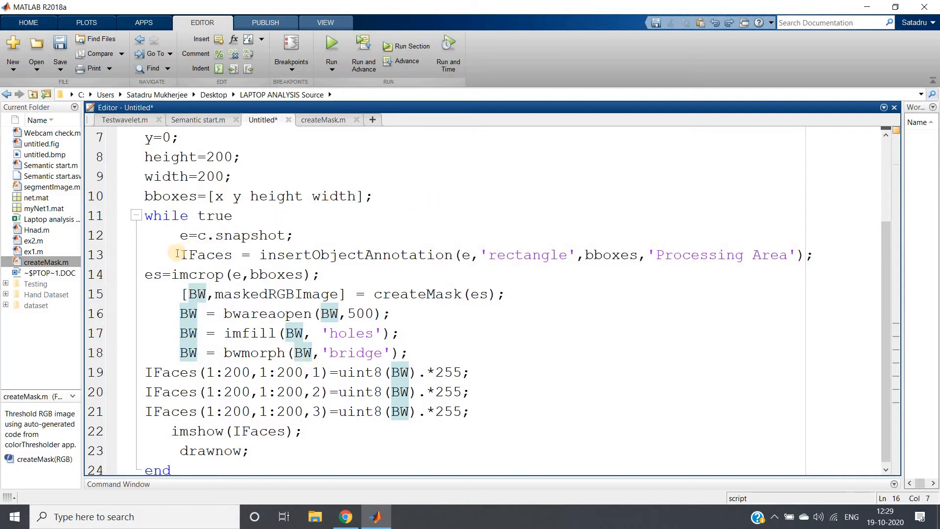
{"action": "double_click", "coordinate": [204, 254]}
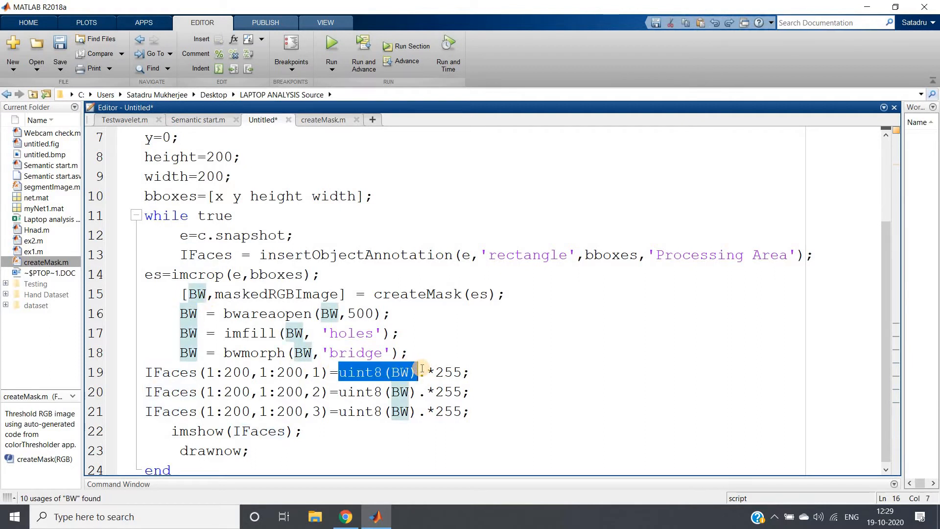
{"action": "left_click", "coordinate": [365, 372]}
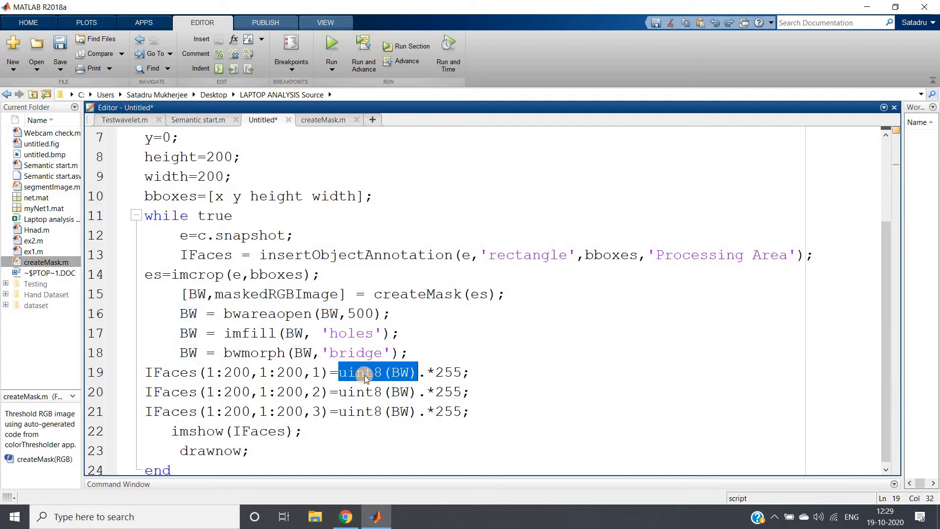
{"action": "left_click", "coordinate": [449, 373]}
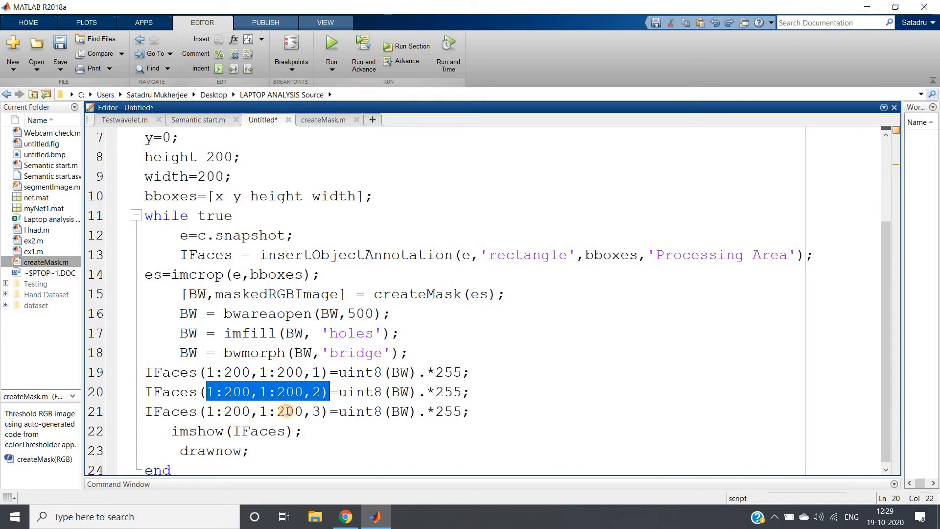
{"action": "left_click", "coordinate": [411, 411]}
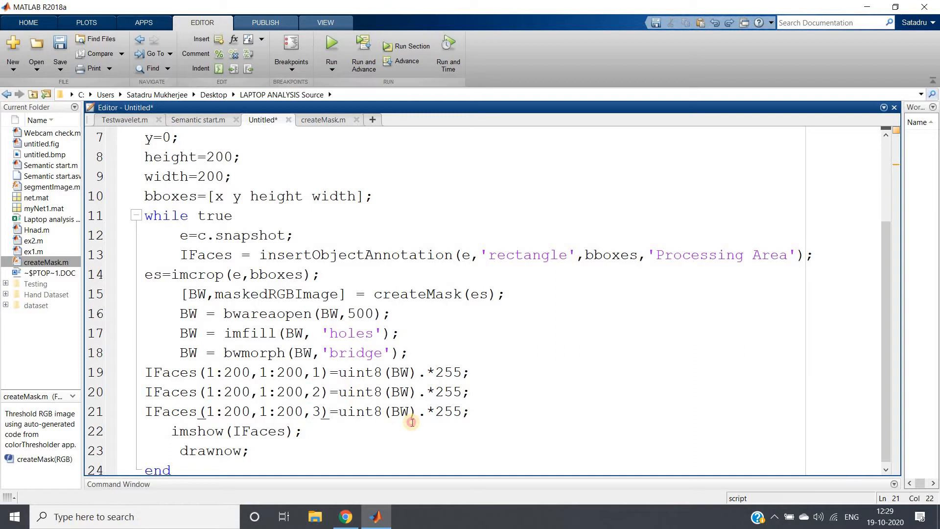
{"action": "left_click", "coordinate": [424, 426]}
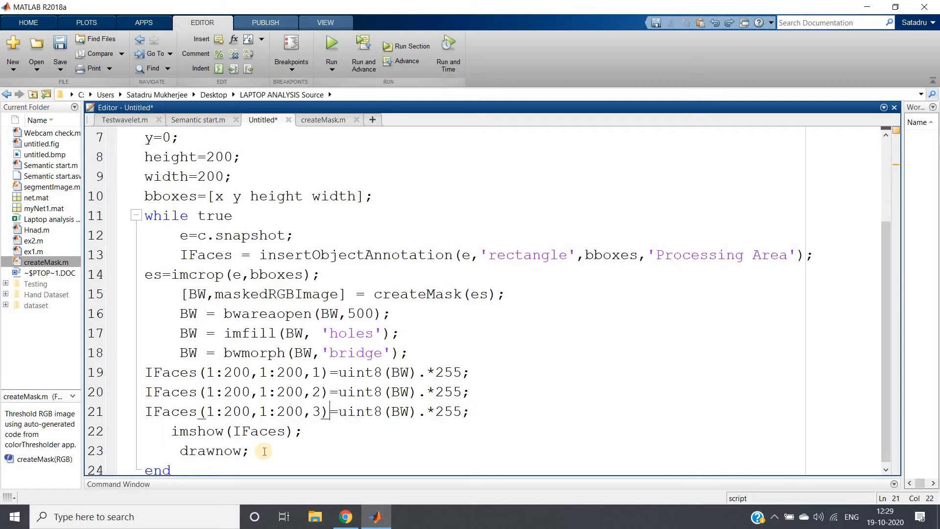
{"action": "scroll", "scroll_direction": "up", "scroll_amount": 3}
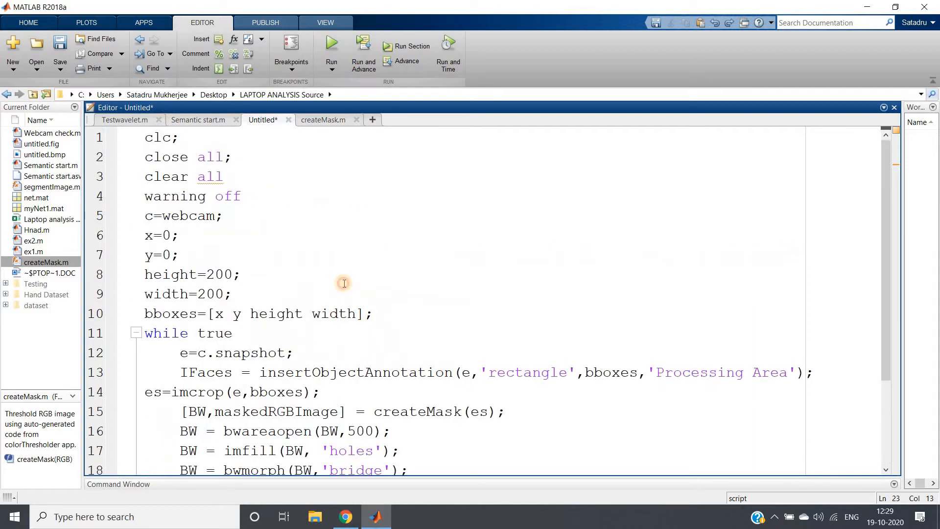
Step: Run the whole webcam script with Evaluate Selection so Figure 1 opens with the live feed
{"action": "right_click", "coordinate": [344, 283]}
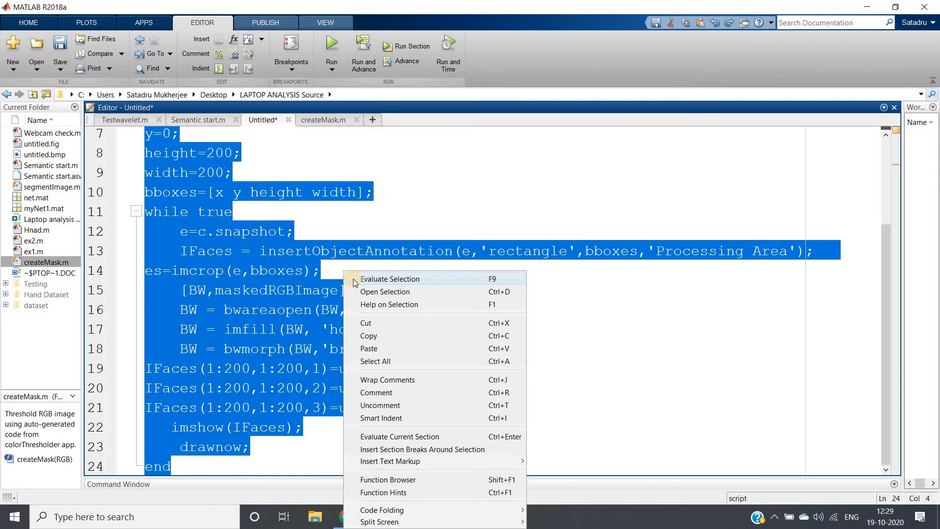
{"action": "left_click", "coordinate": [389, 278]}
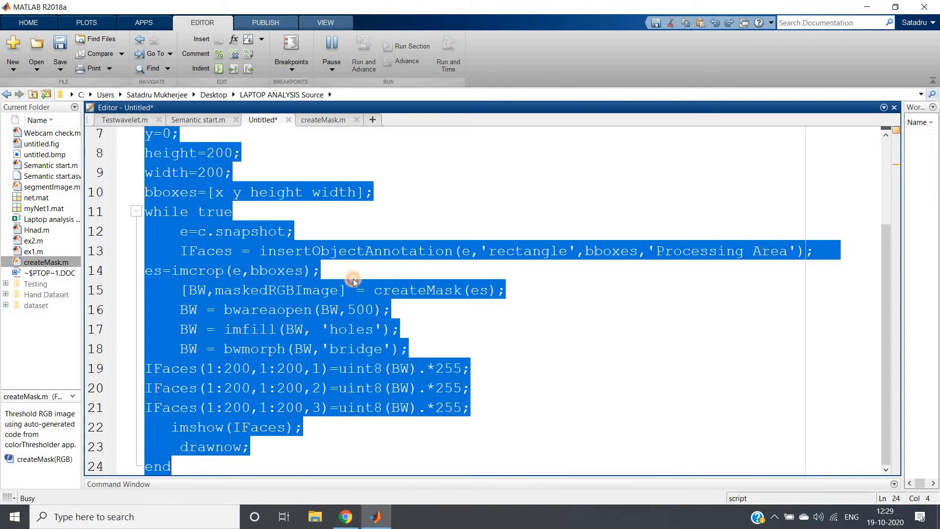
{"action": "left_click", "coordinate": [740, 290]}
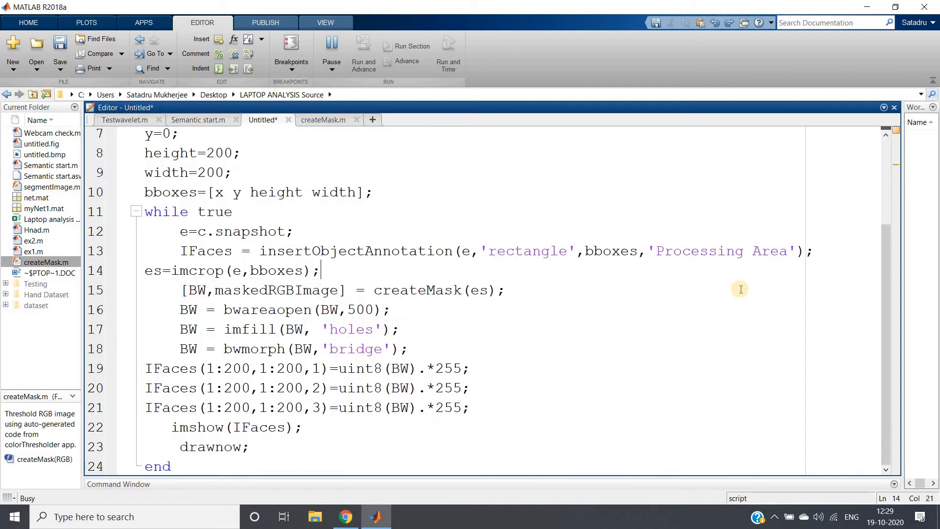
{"action": "left_click", "coordinate": [362, 54]}
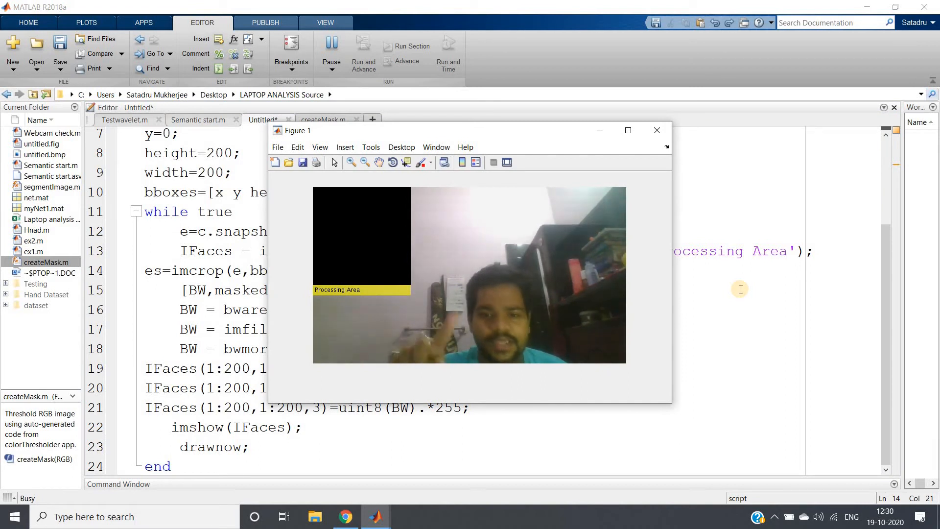
{"action": "mouse_move", "coordinate": [549, 258]}
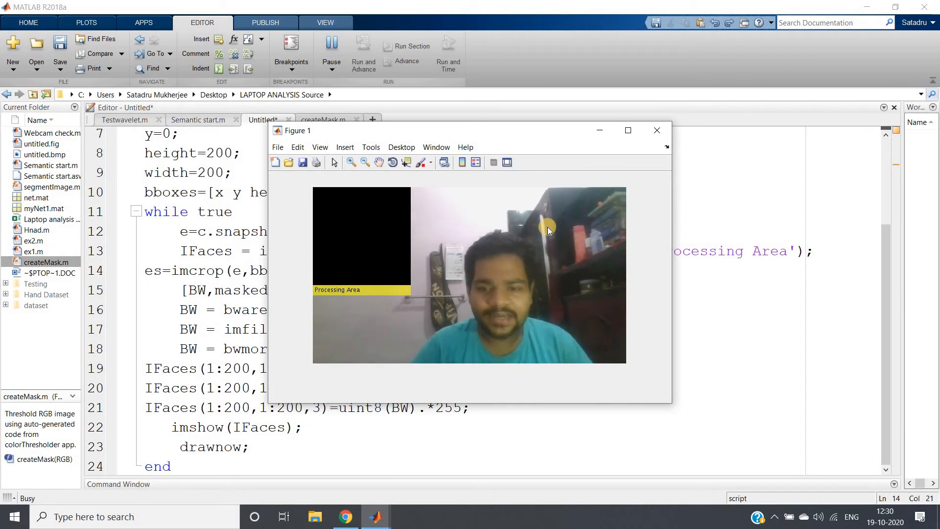
{"action": "mouse_move", "coordinate": [492, 291]}
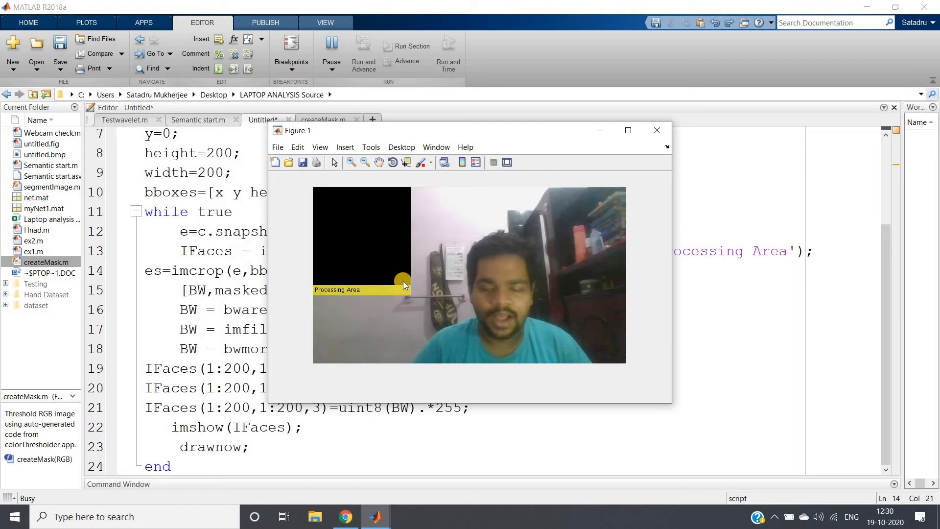
{"action": "mouse_move", "coordinate": [543, 296]}
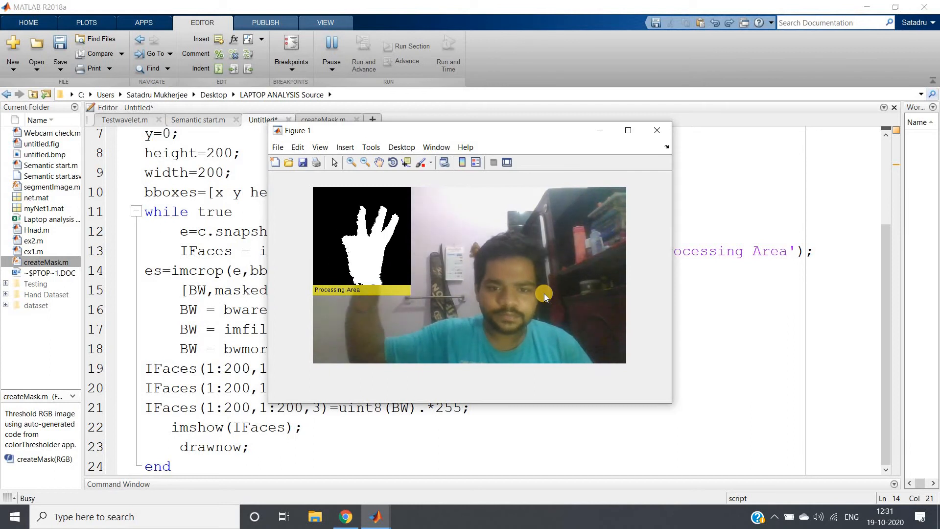
{"action": "mouse_move", "coordinate": [355, 200]}
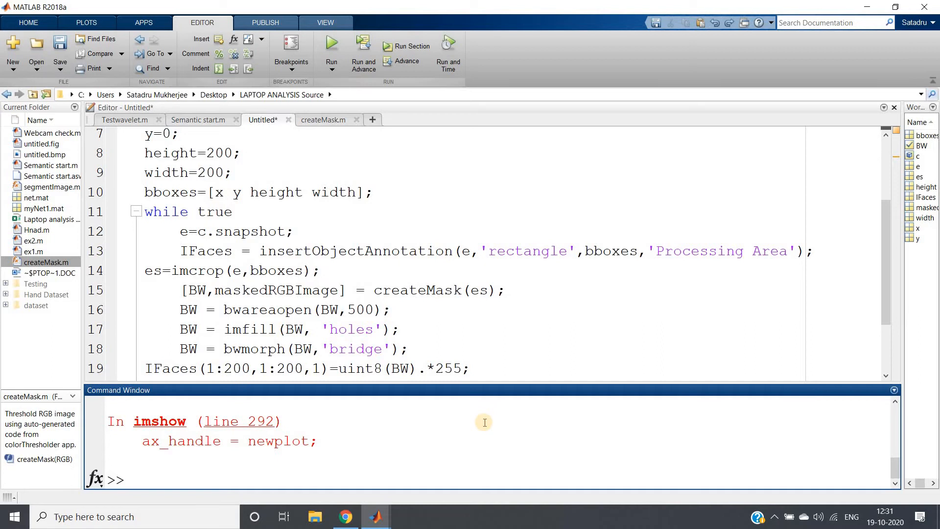
Step: Clear the workspace with clear, glance at the maskedRGBImage line, then start clc
{"action": "type", "text": "clear"}
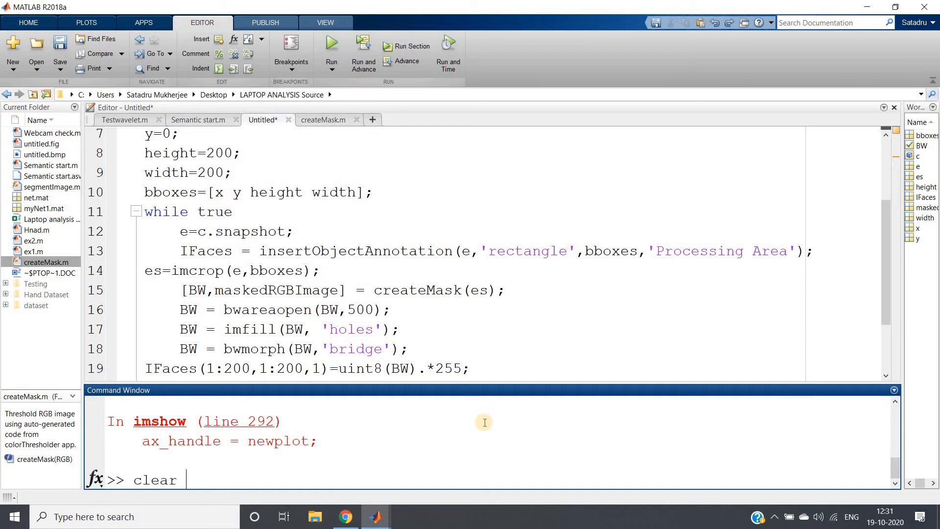
{"action": "key", "text": "Return"}
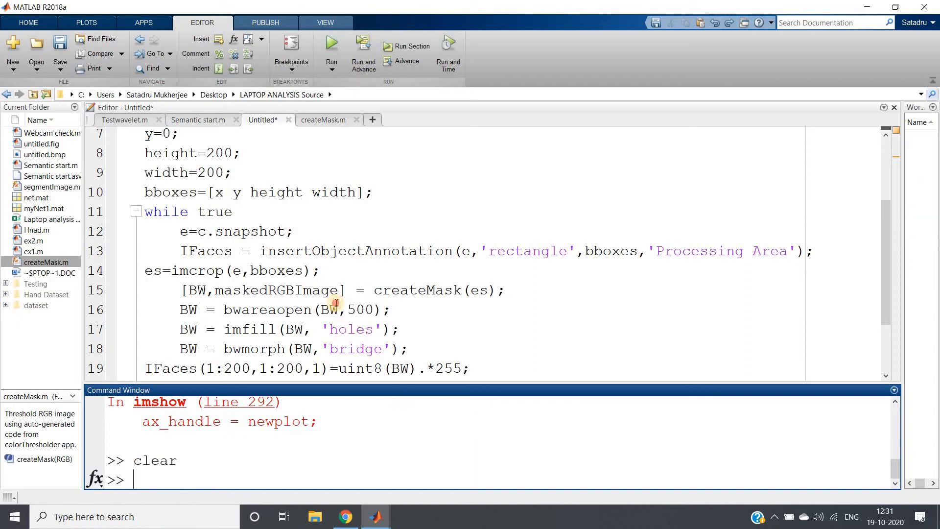
{"action": "scroll", "scroll_direction": "up", "scroll_amount": 3}
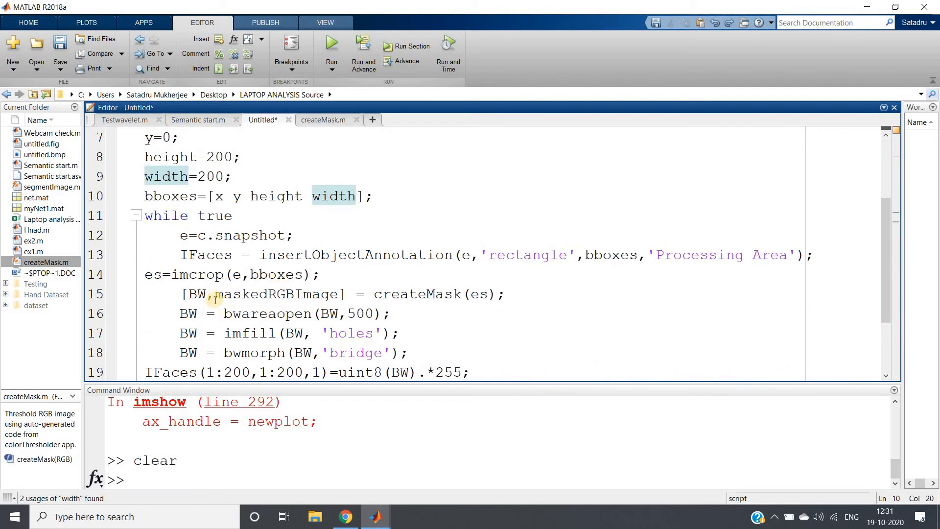
{"action": "double_click", "coordinate": [276, 293]}
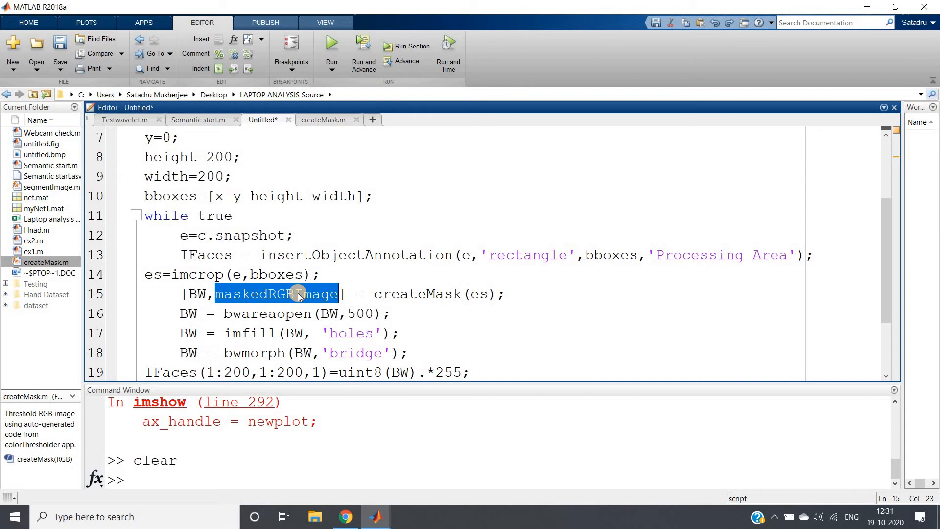
{"action": "mouse_move", "coordinate": [183, 313]}
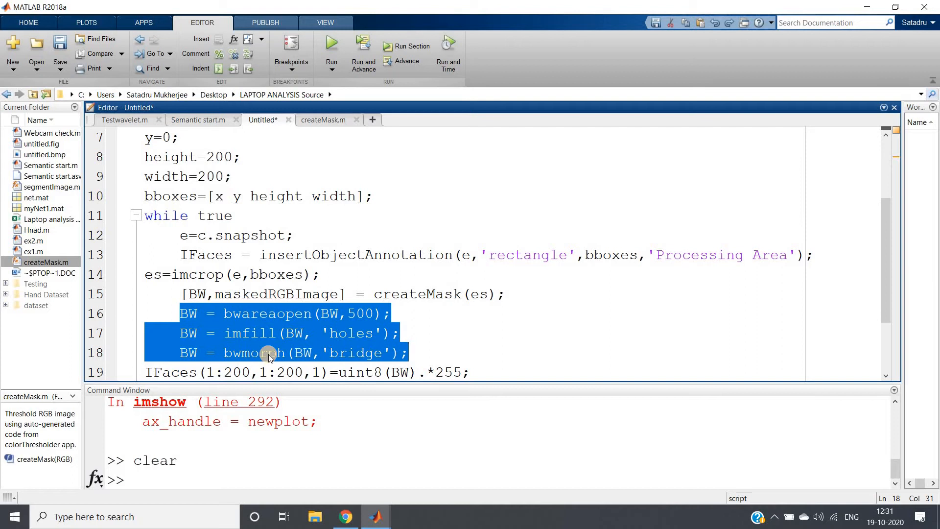
{"action": "left_click", "coordinate": [268, 352]}
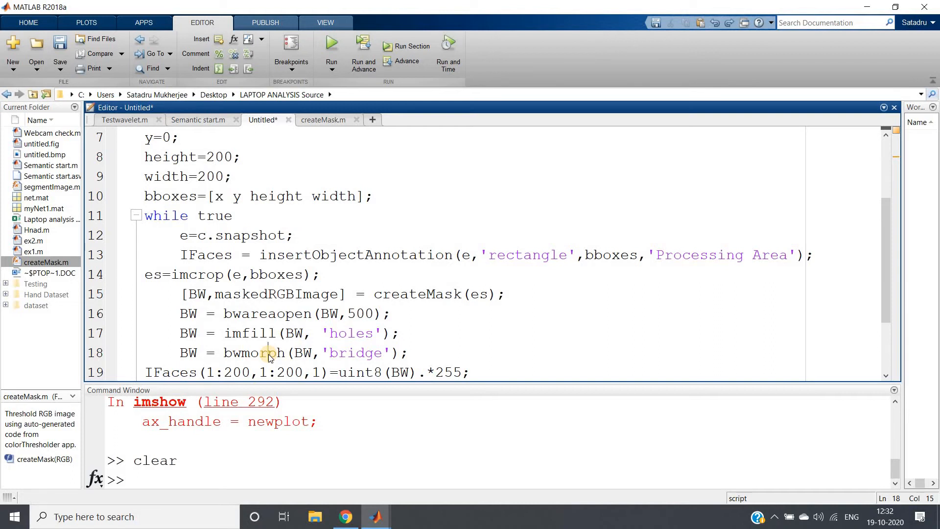
{"action": "type", "text": "cl"}
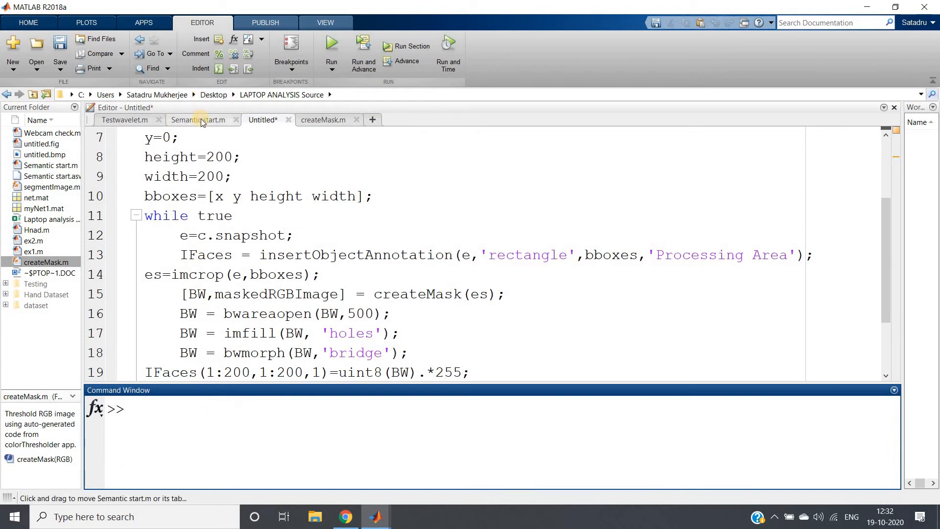
Step: Switch to Semantic start.m and walk through the while true loop start and annotation line
{"action": "left_click", "coordinate": [198, 119]}
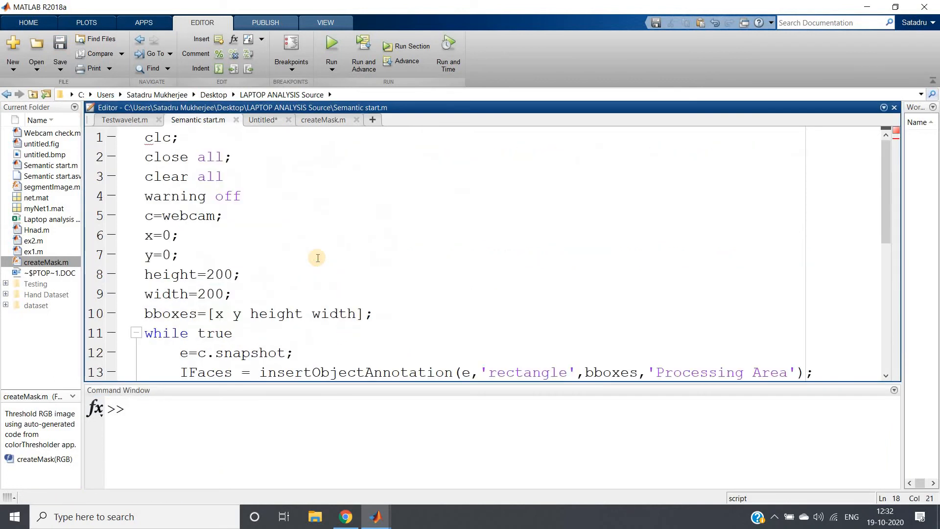
{"action": "mouse_move", "coordinate": [226, 197]}
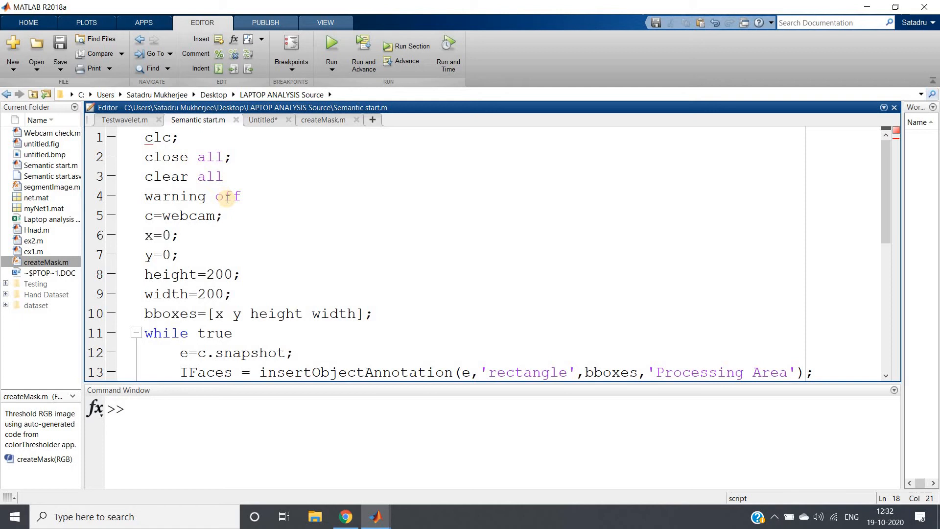
{"action": "mouse_move", "coordinate": [498, 460]}
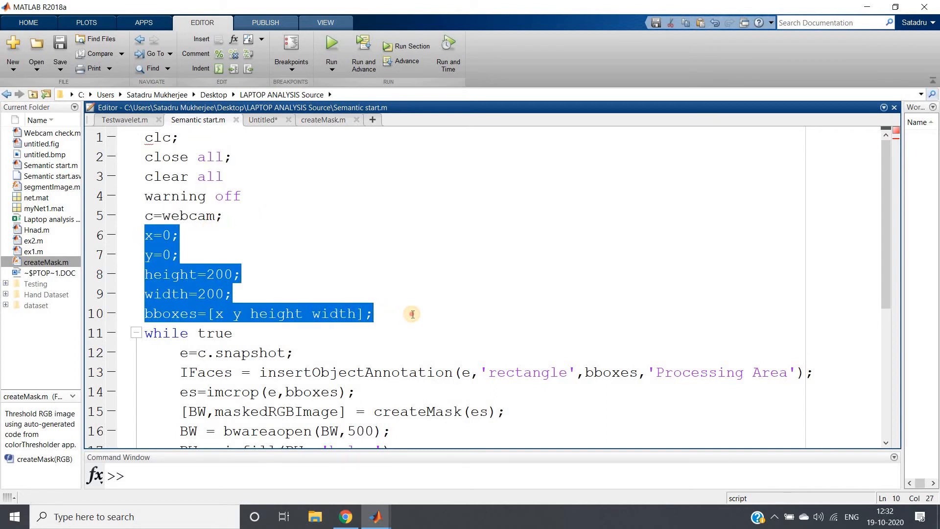
{"action": "left_click", "coordinate": [412, 313]}
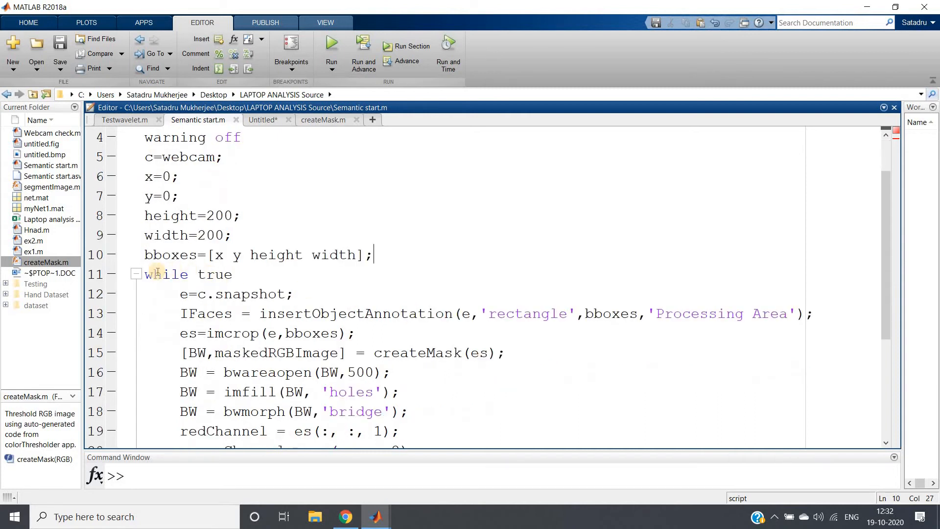
{"action": "left_click", "coordinate": [233, 274]}
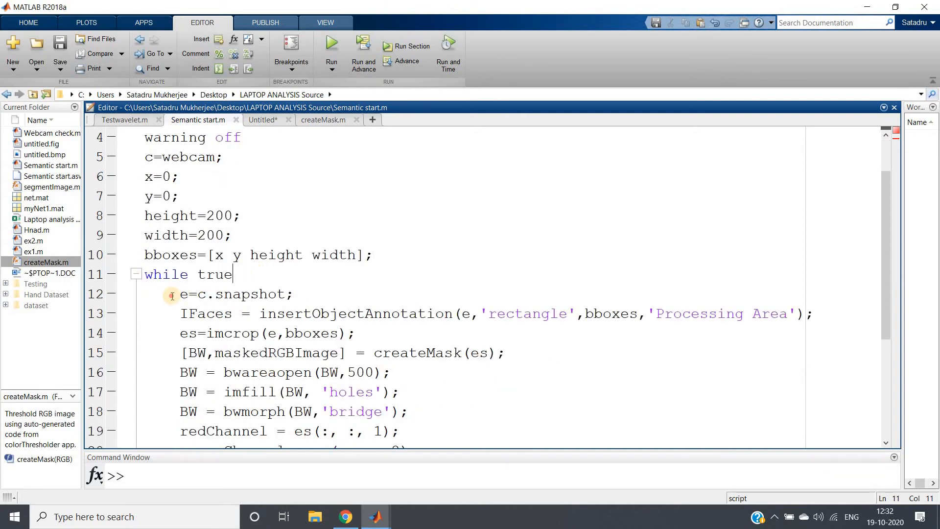
{"action": "left_click", "coordinate": [469, 313]}
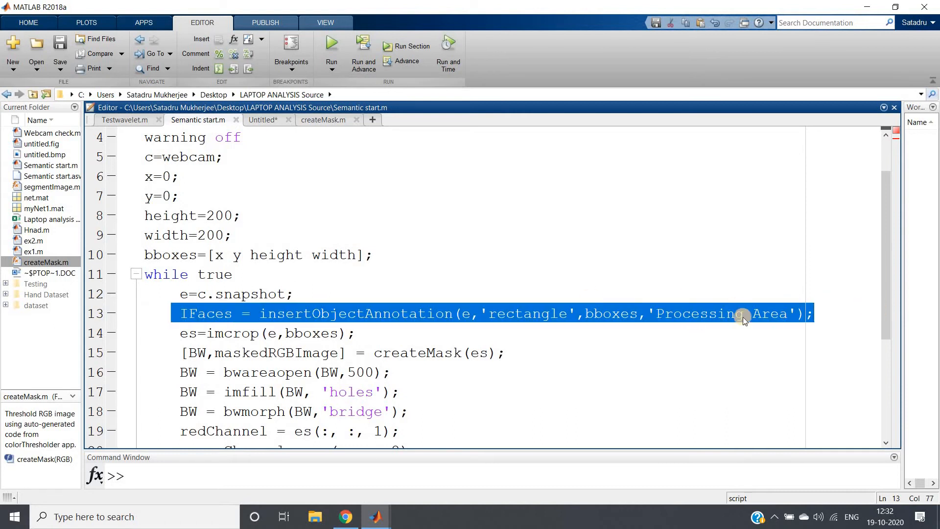
{"action": "mouse_move", "coordinate": [692, 317]}
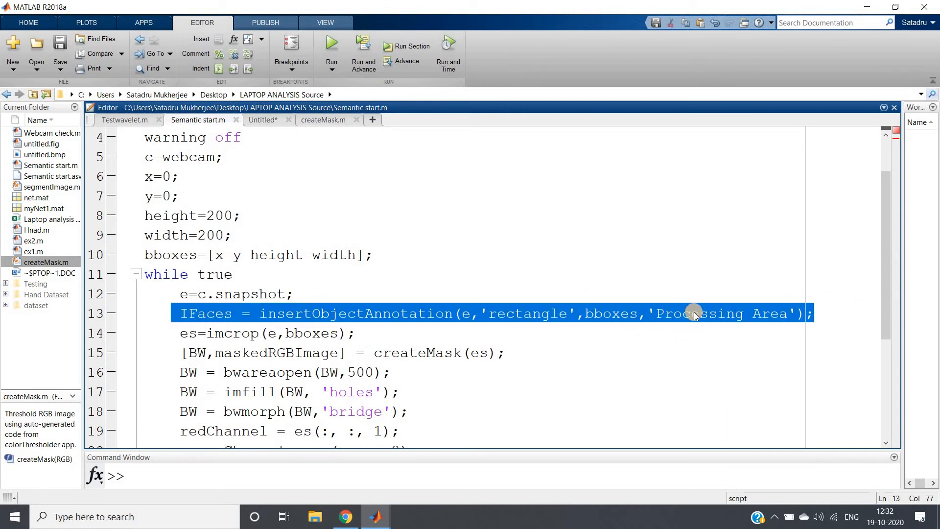
{"action": "left_click", "coordinate": [236, 314]}
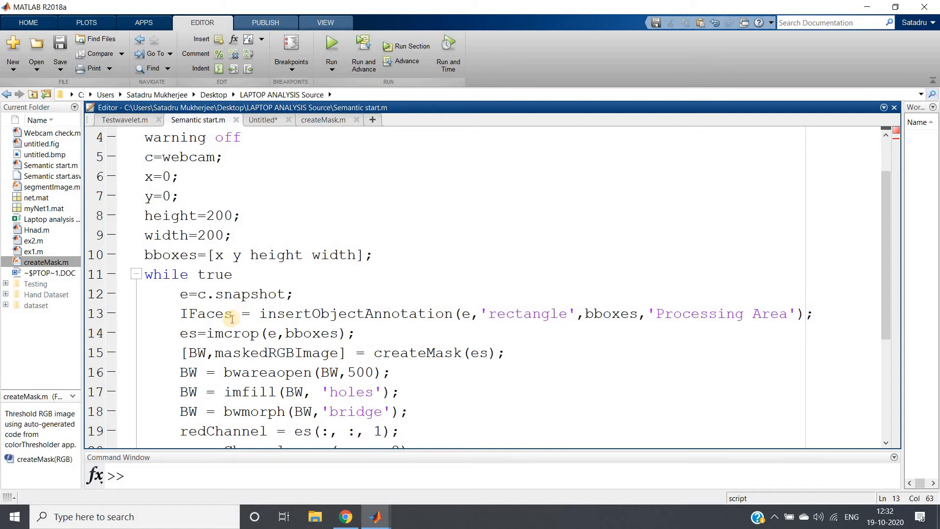
Step: Point out the createMask line and its BW and maskedRGBImage outputs
{"action": "triple_click", "coordinate": [263, 333]}
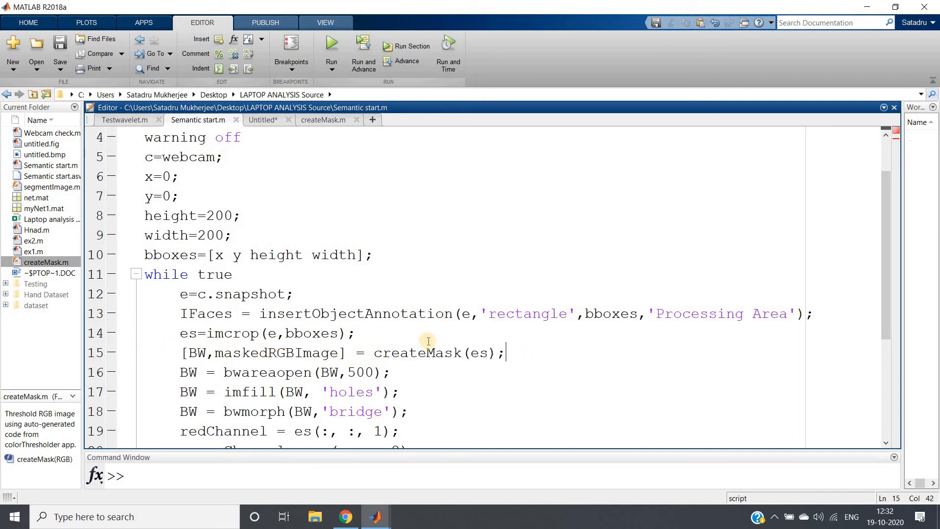
{"action": "double_click", "coordinate": [197, 352]}
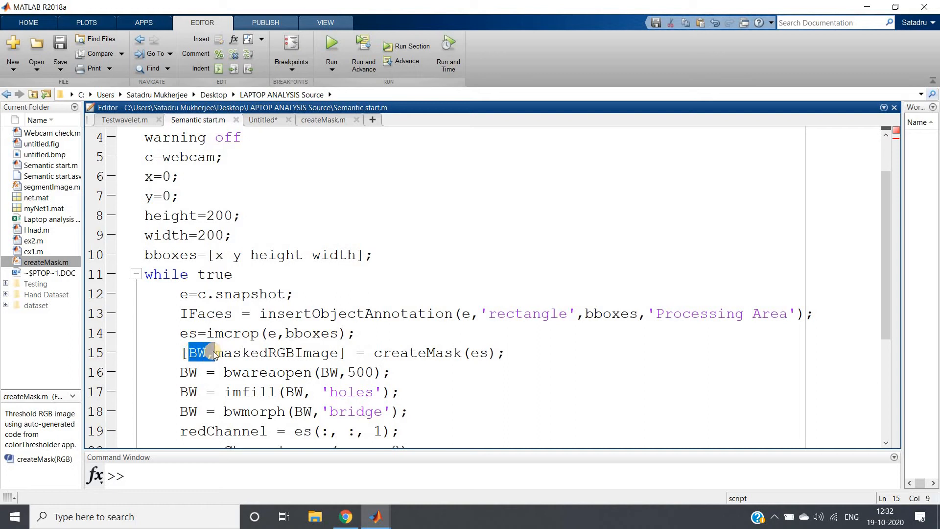
{"action": "double_click", "coordinate": [285, 353]}
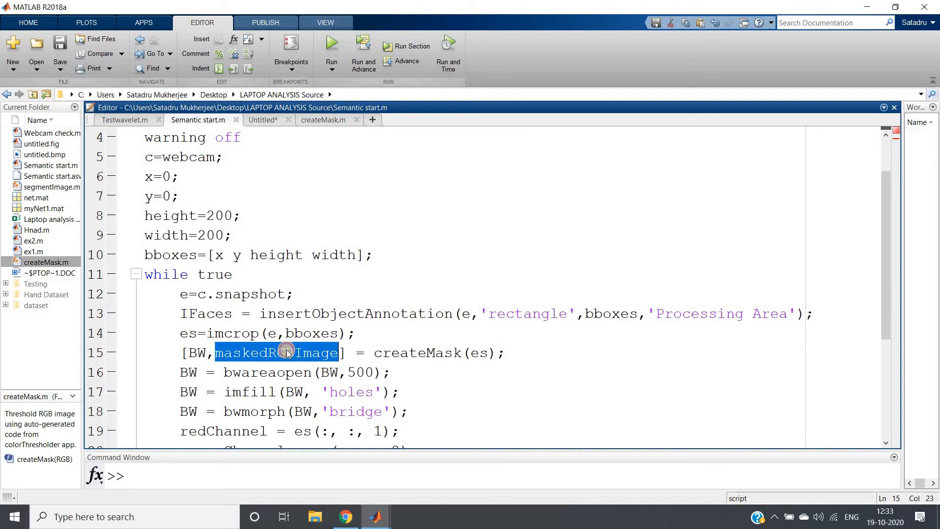
{"action": "left_click", "coordinate": [236, 391]}
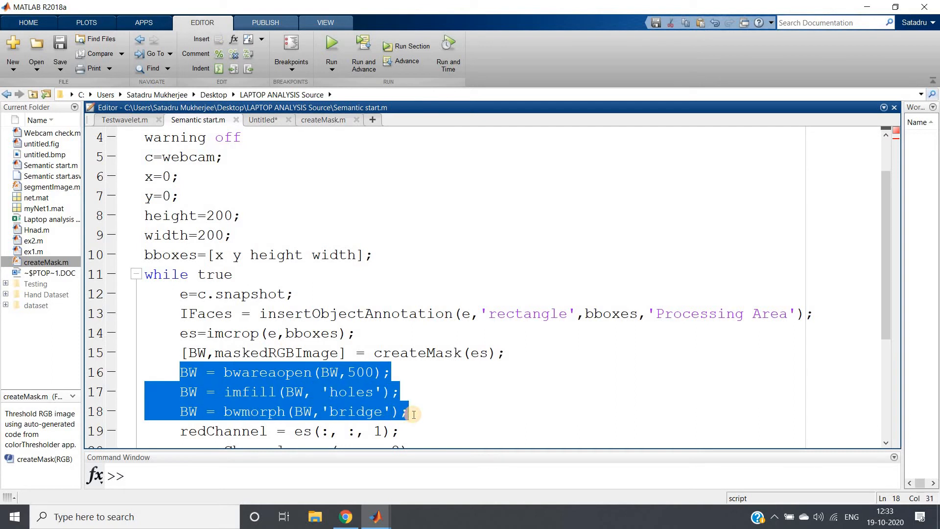
{"action": "mouse_move", "coordinate": [212, 384]}
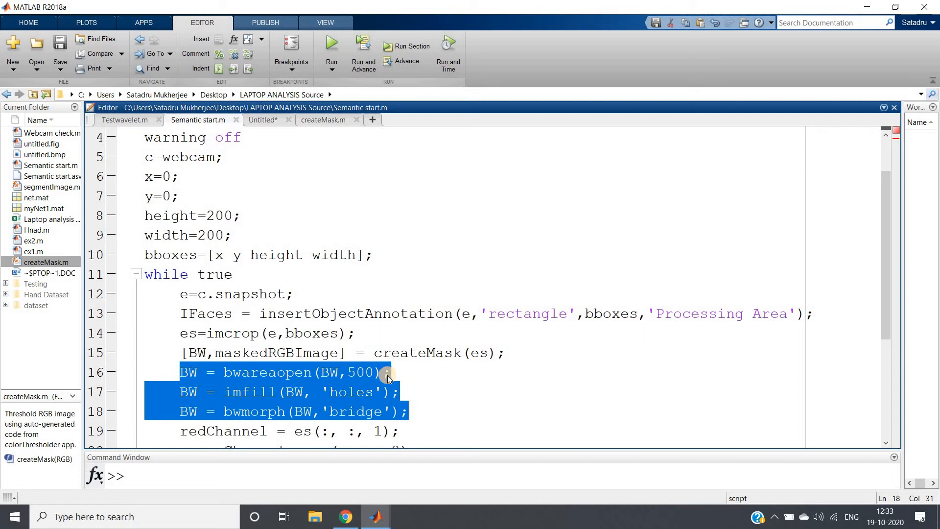
{"action": "mouse_move", "coordinate": [365, 372]}
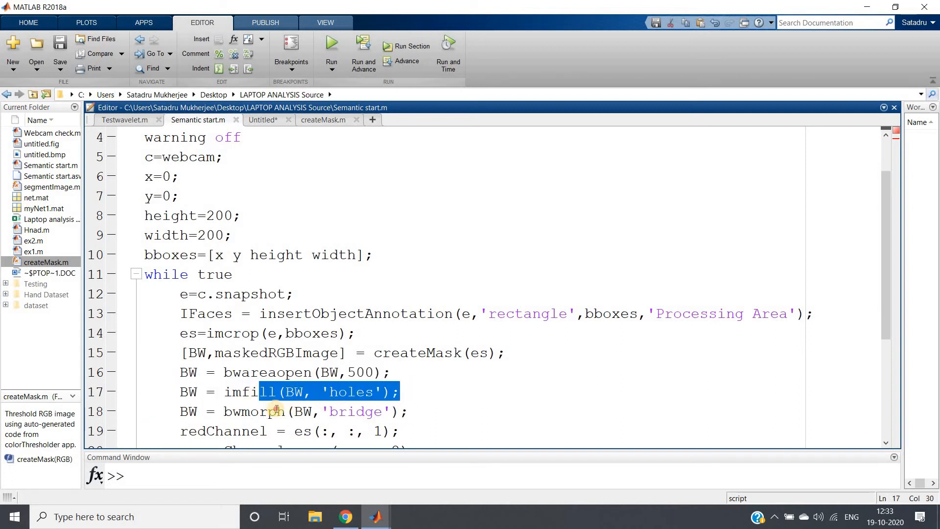
{"action": "left_click", "coordinate": [407, 412]}
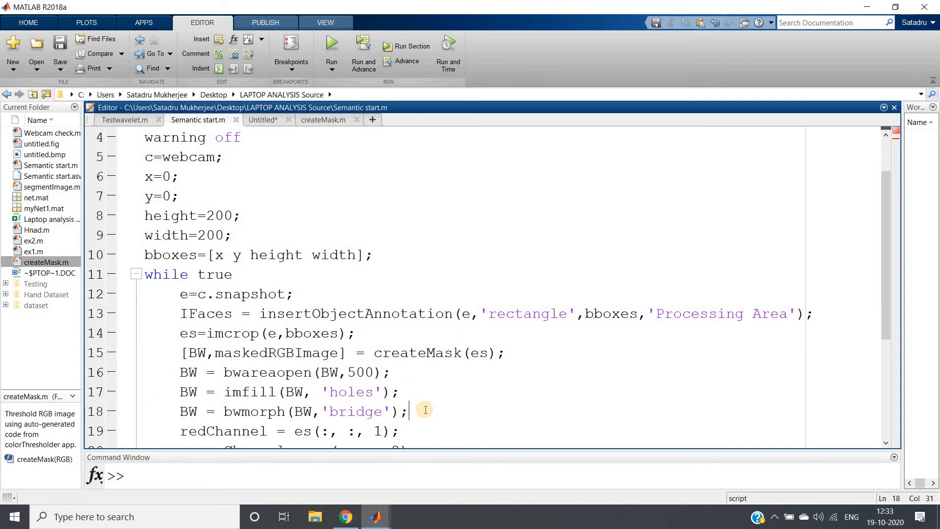
{"action": "scroll", "scroll_direction": "down", "scroll_amount": 3}
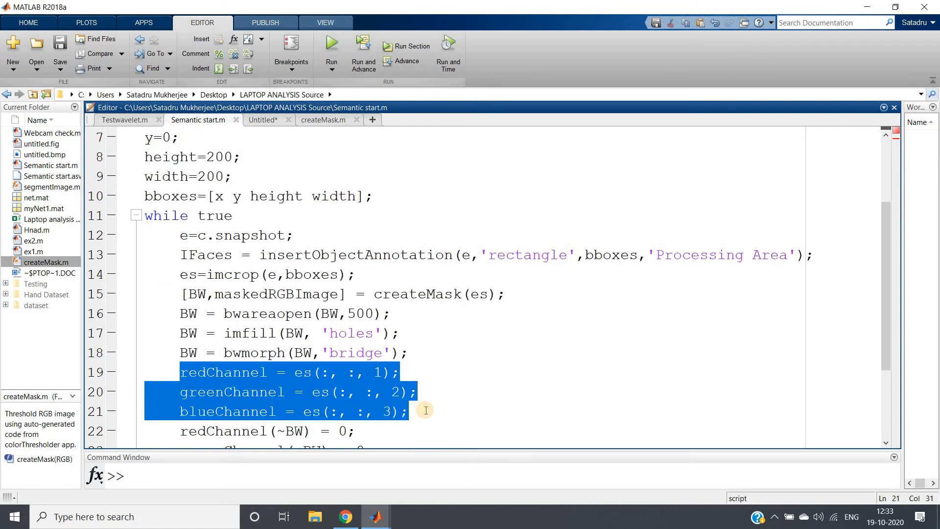
{"action": "mouse_move", "coordinate": [287, 329]}
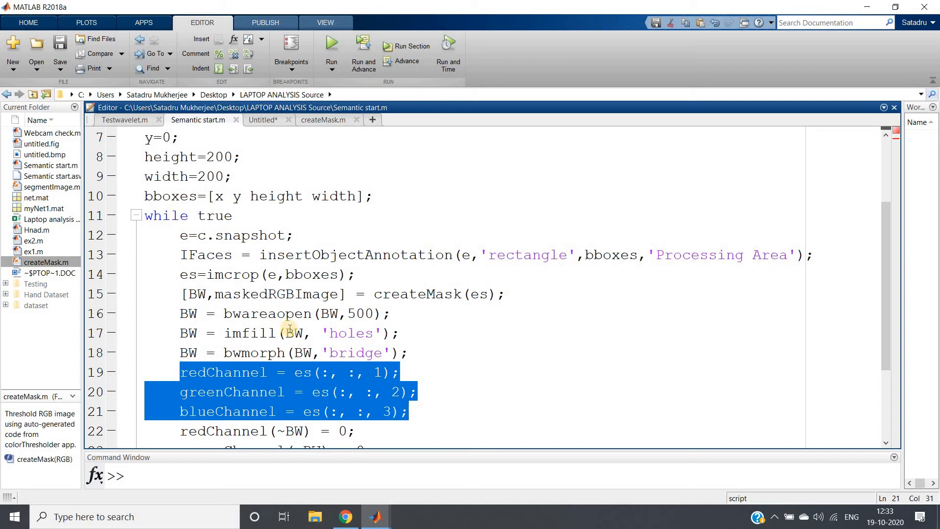
{"action": "double_click", "coordinate": [276, 295]}
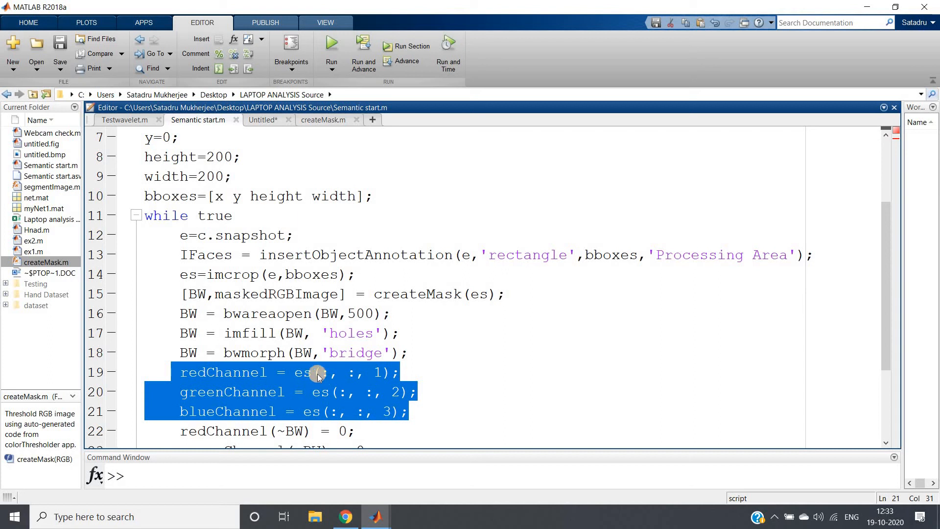
{"action": "left_click", "coordinate": [369, 413]}
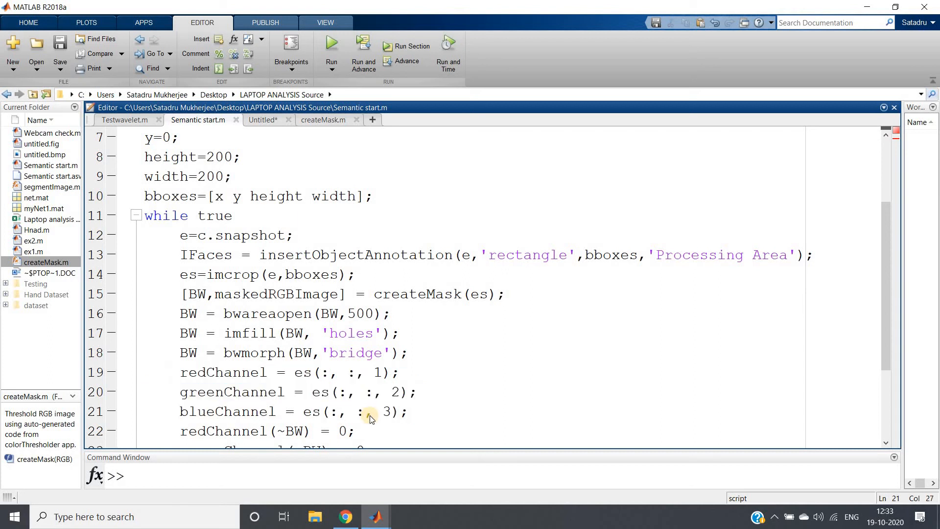
{"action": "scroll", "scroll_direction": "down", "scroll_amount": 3}
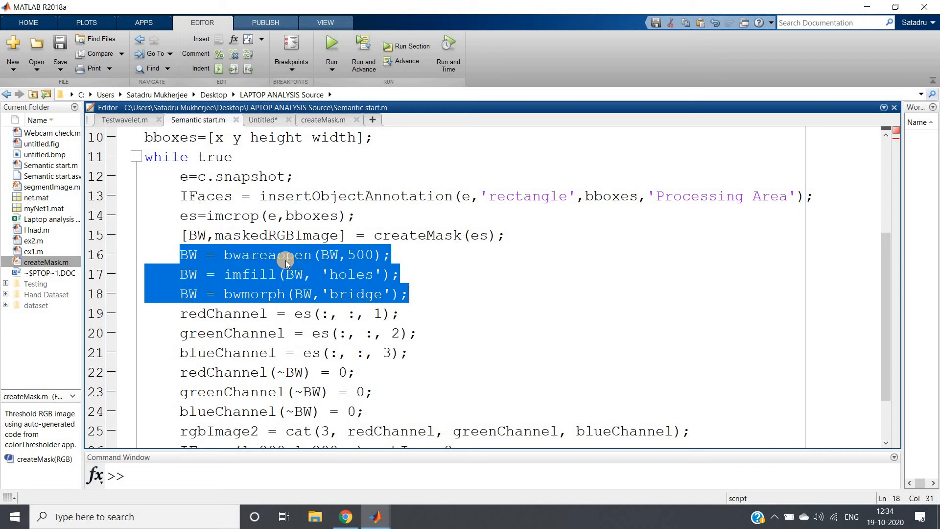
{"action": "mouse_move", "coordinate": [214, 271]}
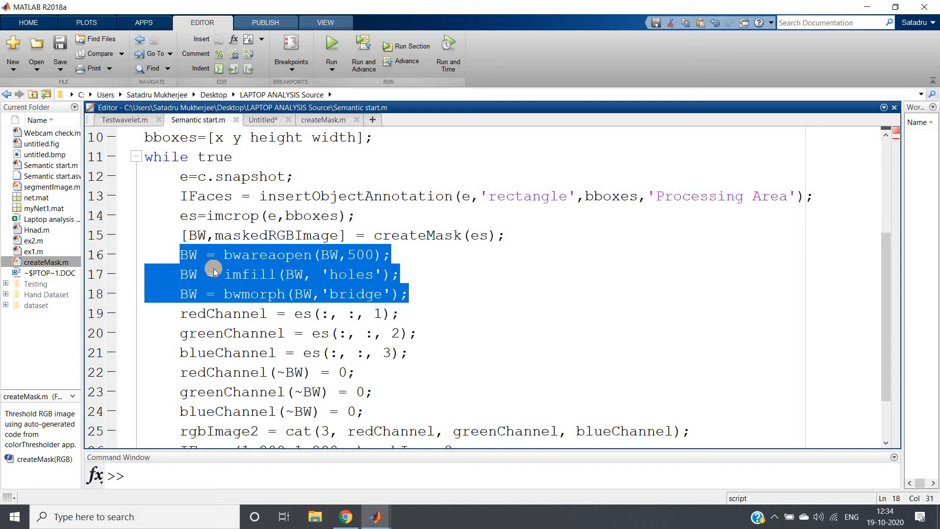
{"action": "mouse_move", "coordinate": [189, 294]}
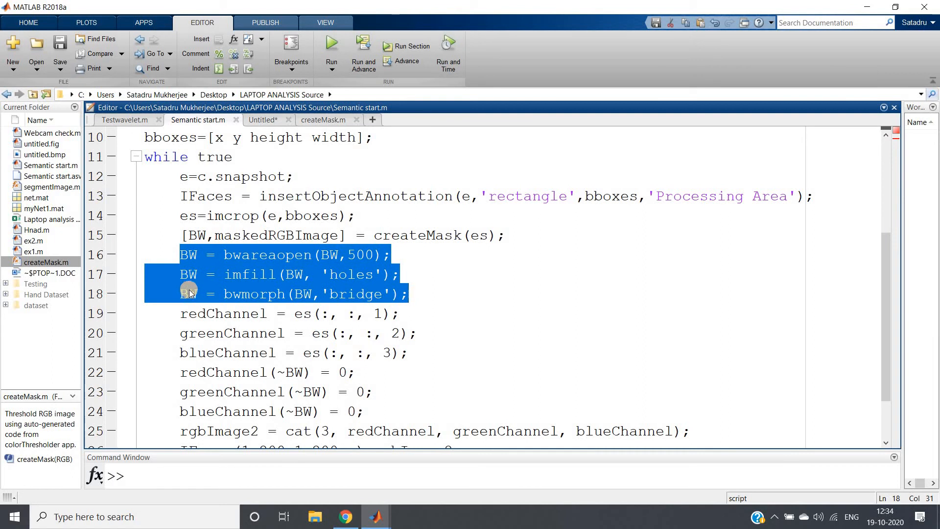
{"action": "mouse_move", "coordinate": [244, 284]}
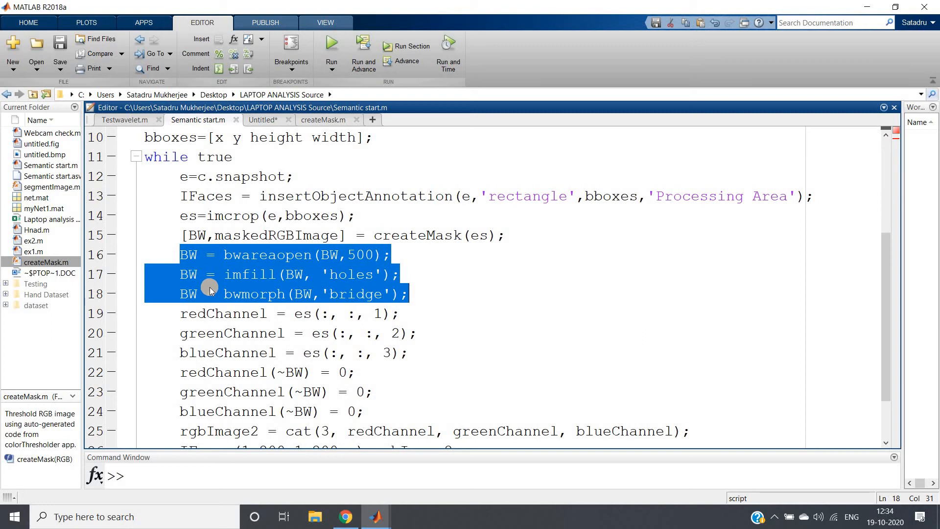
{"action": "mouse_move", "coordinate": [233, 319]}
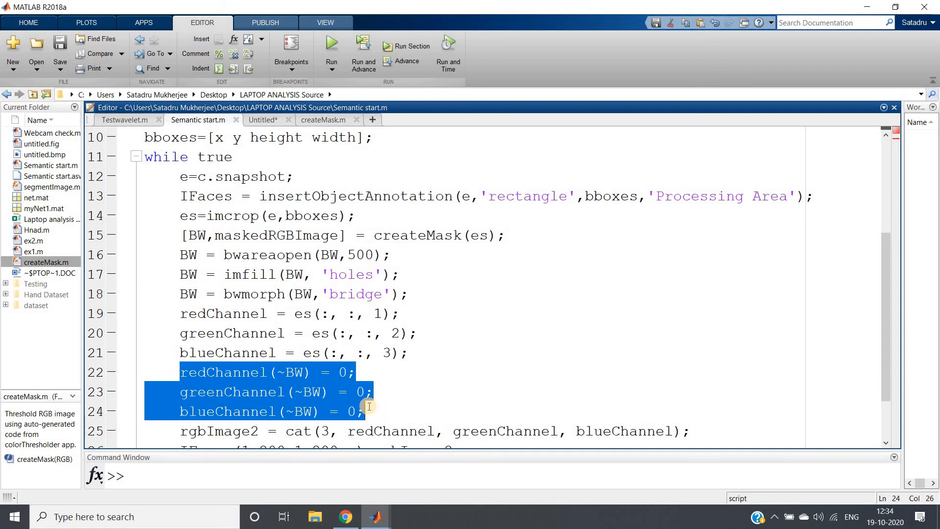
{"action": "mouse_move", "coordinate": [322, 388]}
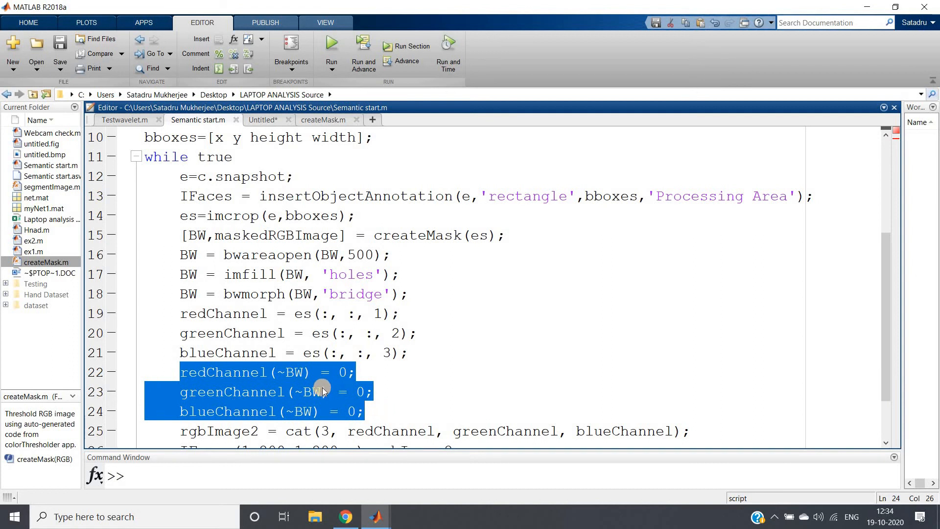
{"action": "mouse_move", "coordinate": [323, 379]}
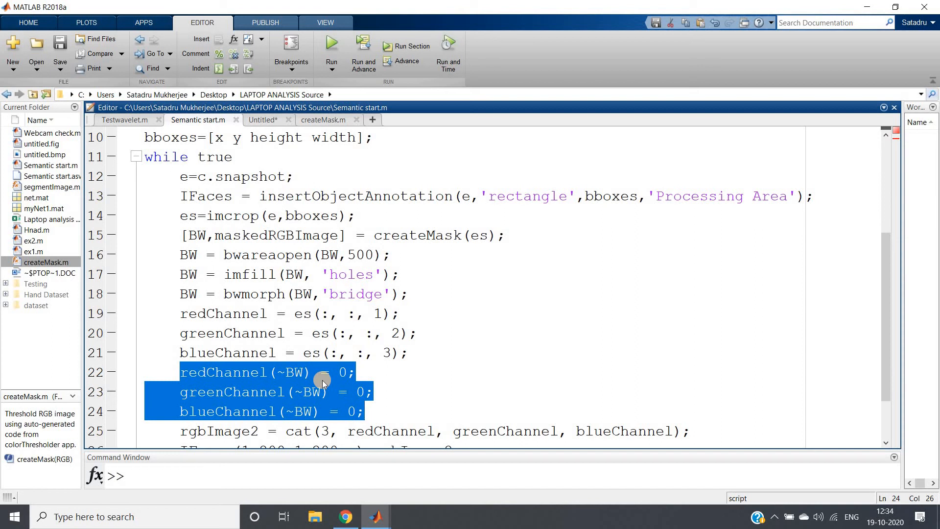
{"action": "left_click", "coordinate": [263, 372]}
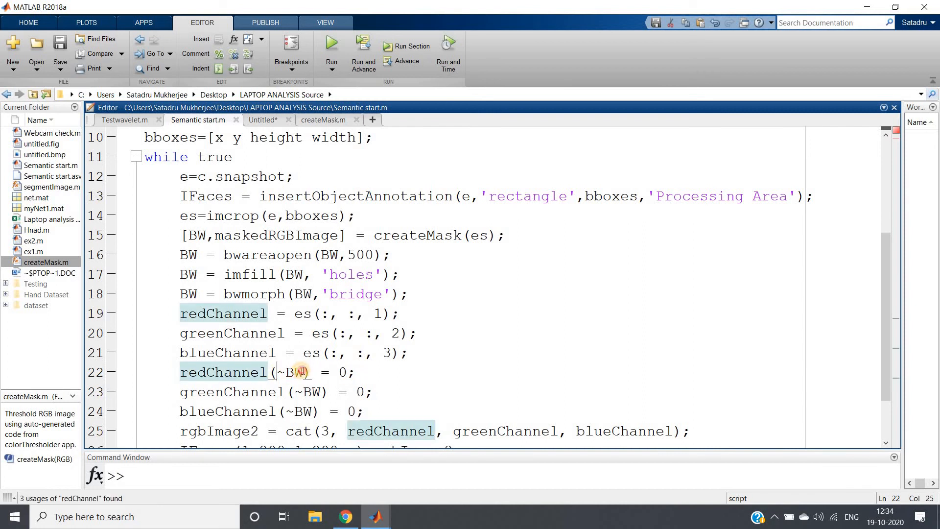
{"action": "double_click", "coordinate": [290, 372]}
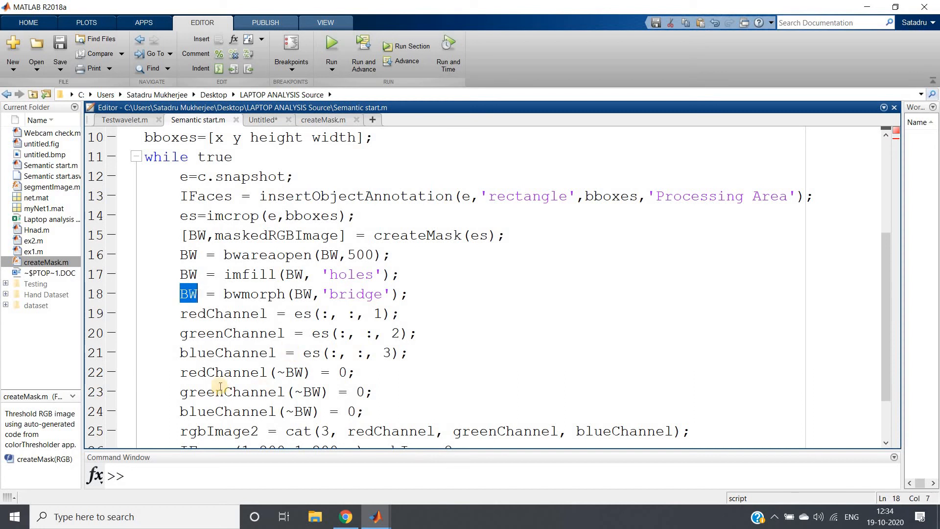
{"action": "double_click", "coordinate": [223, 372]}
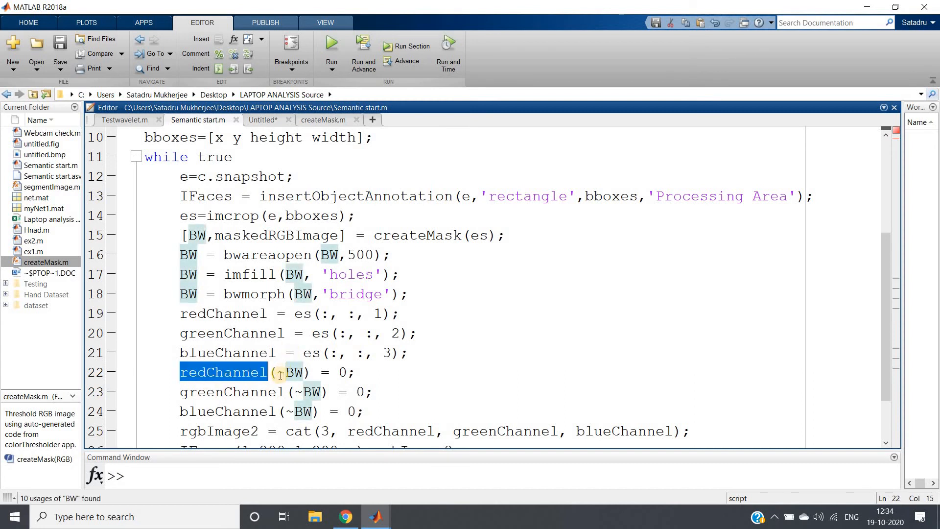
{"action": "double_click", "coordinate": [293, 372]}
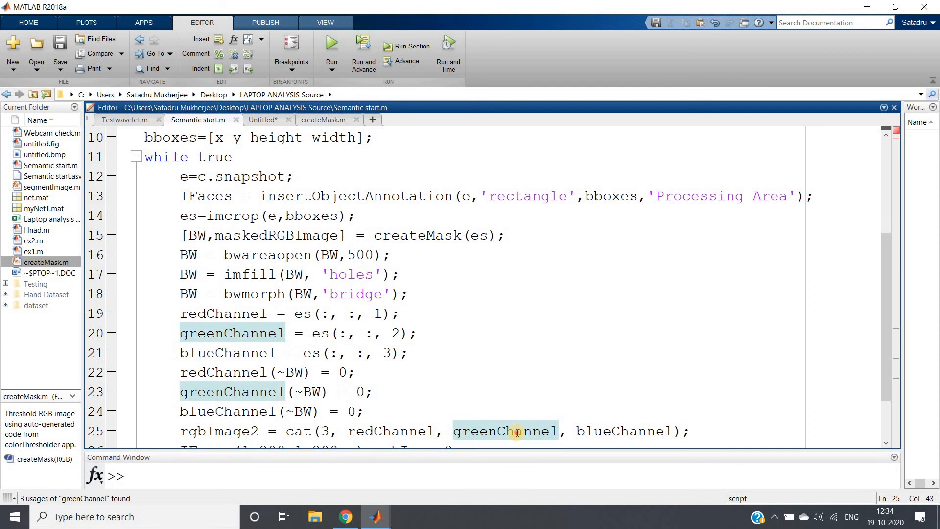
{"action": "scroll", "scroll_direction": "down", "scroll_amount": 3}
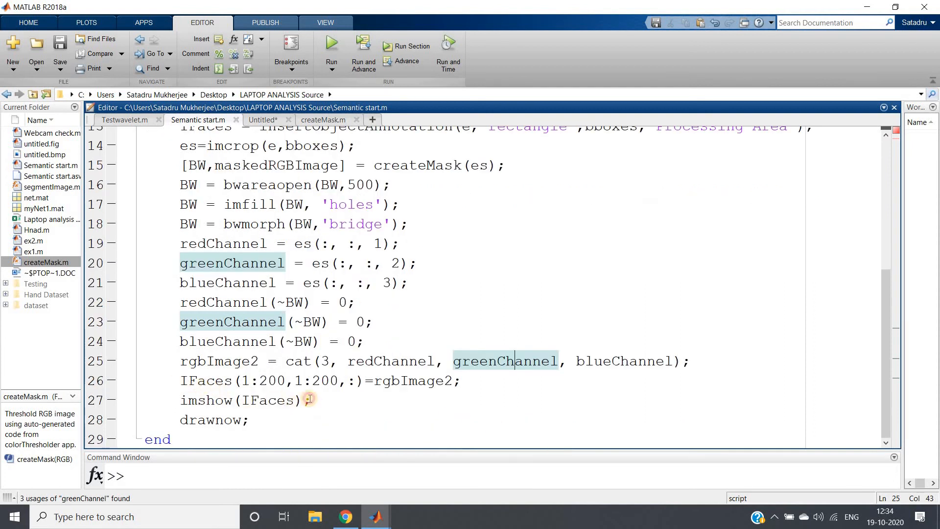
{"action": "left_click", "coordinate": [457, 405]}
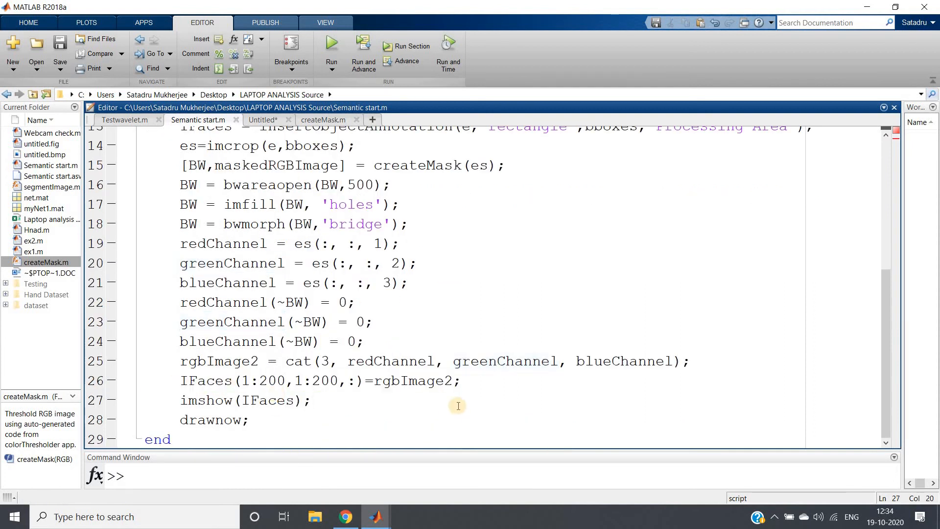
{"action": "double_click", "coordinate": [214, 361]}
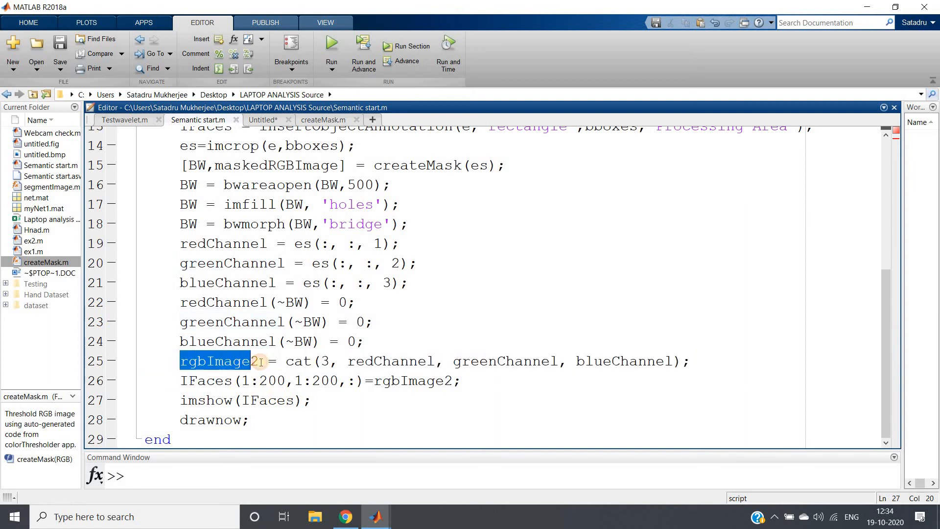
{"action": "double_click", "coordinate": [410, 381]}
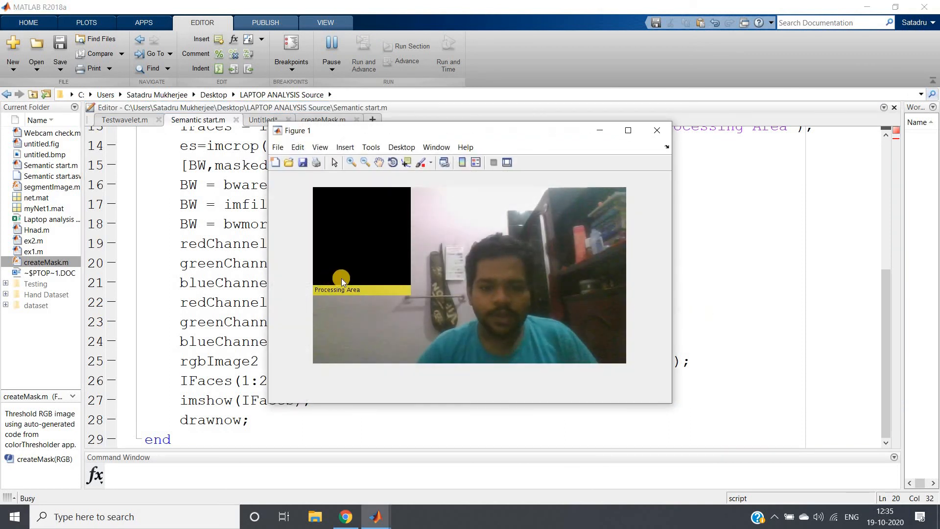
{"action": "mouse_move", "coordinate": [358, 271]}
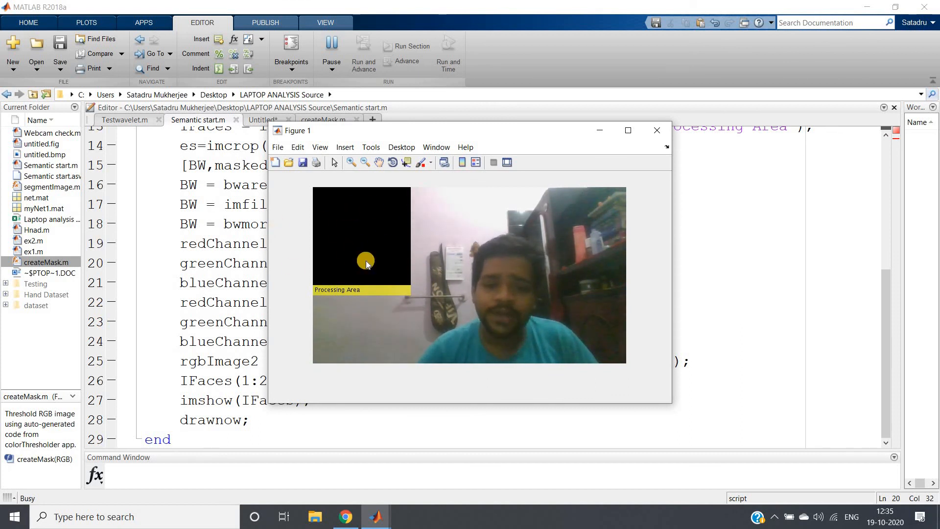
{"action": "mouse_move", "coordinate": [512, 265]}
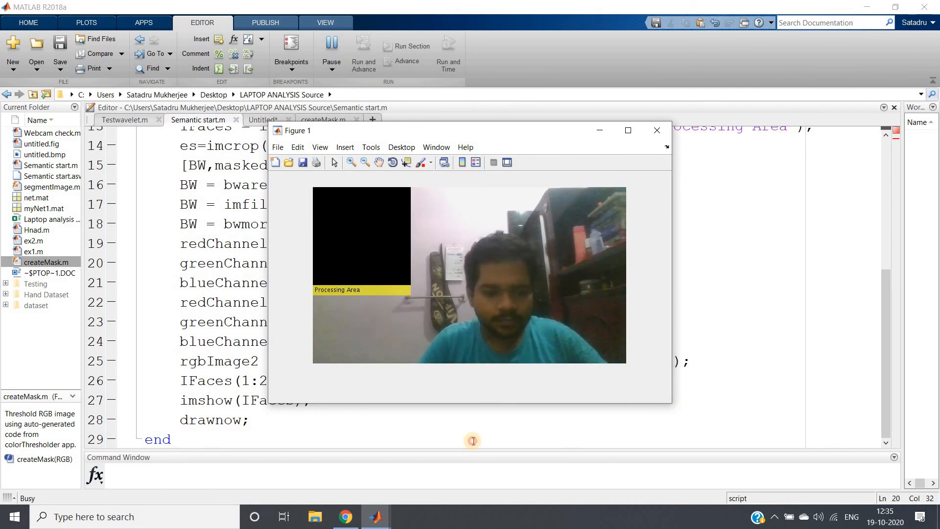
Step: Stop the loop from the Command Window, clear it with clc, and return to the editor
{"action": "left_click", "coordinate": [655, 130]}
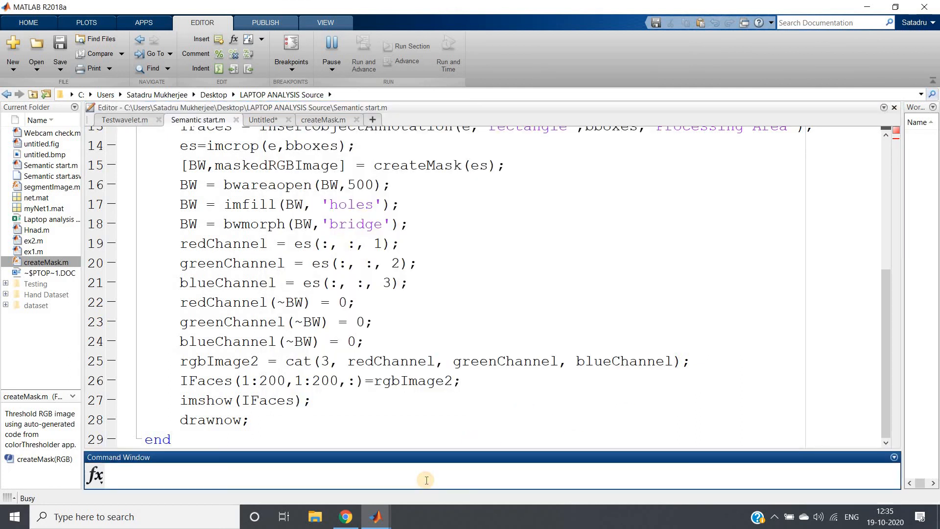
{"action": "type", "text": "clc;"}
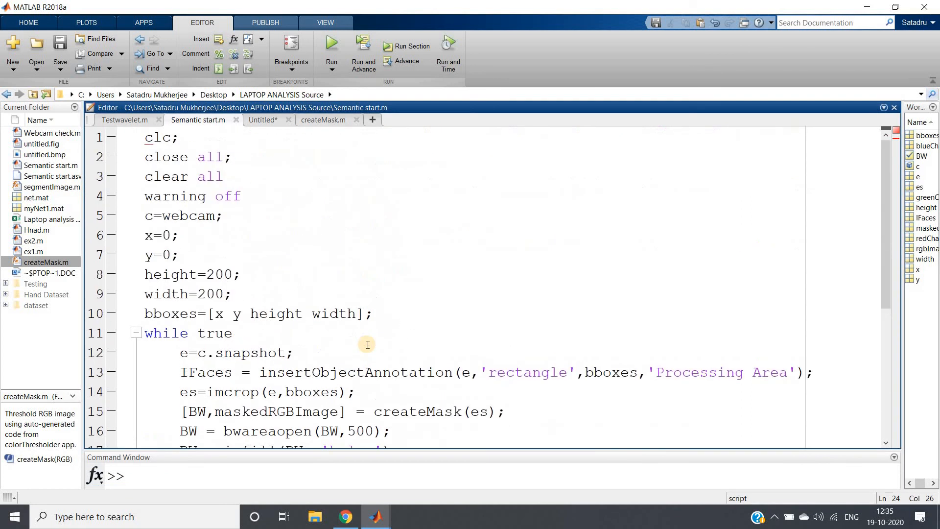
{"action": "left_click", "coordinate": [293, 353]}
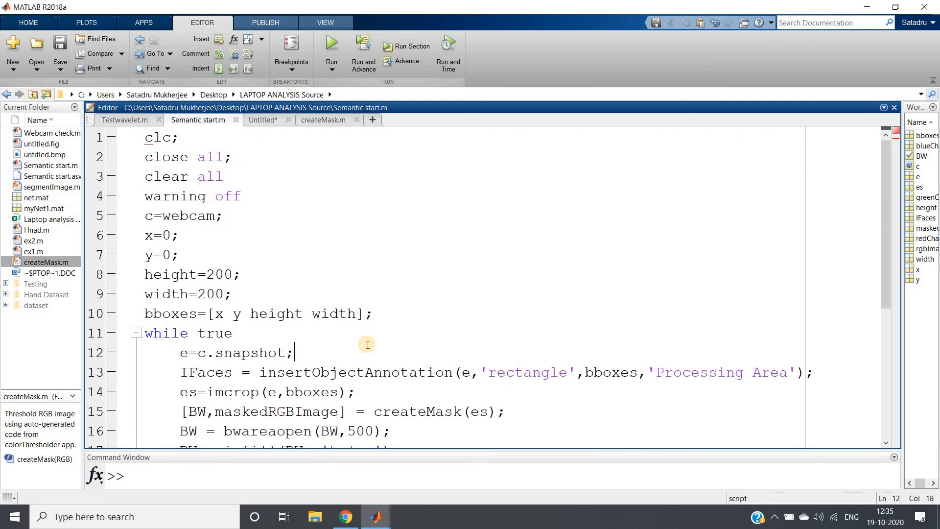